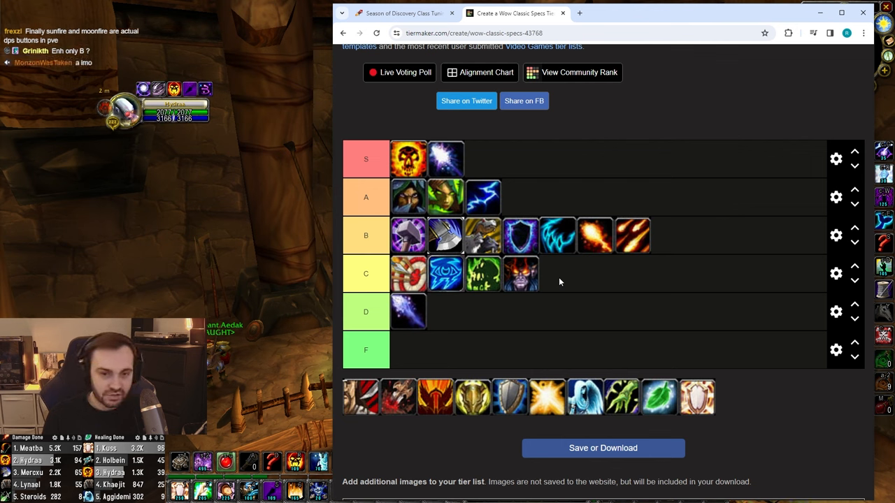
mouse_move(538, 288)
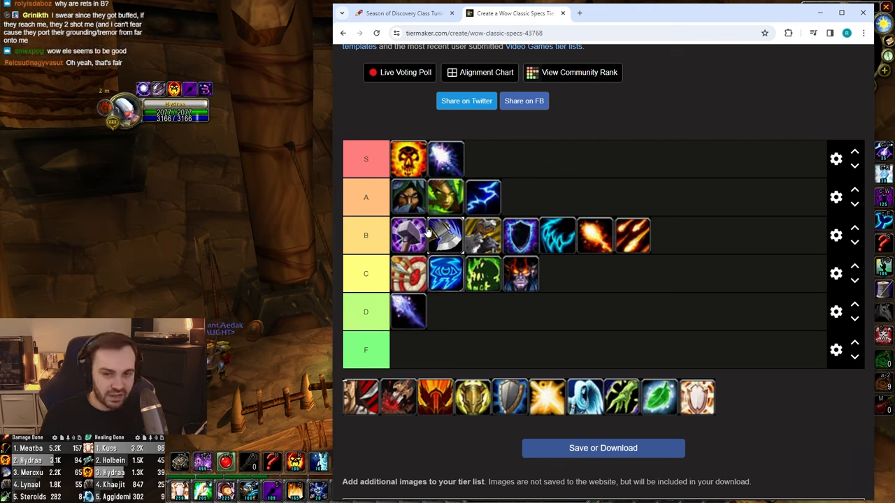
mouse_move(286, 283)
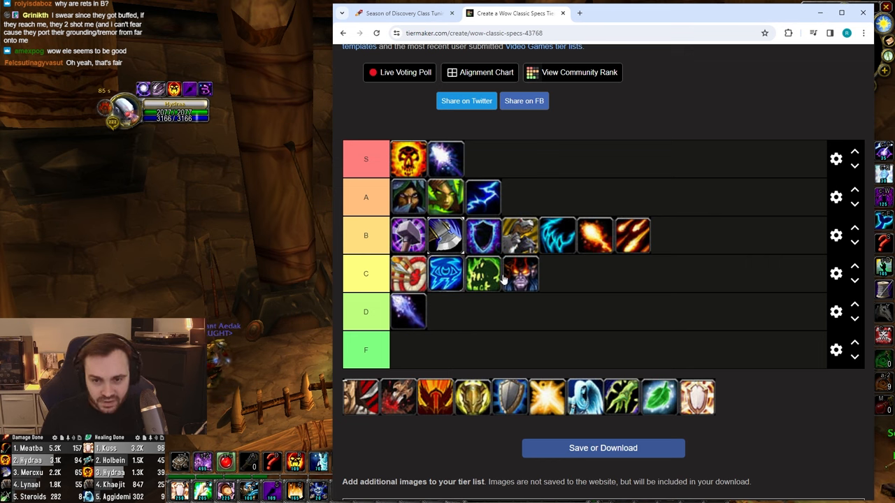
mouse_move(555, 272)
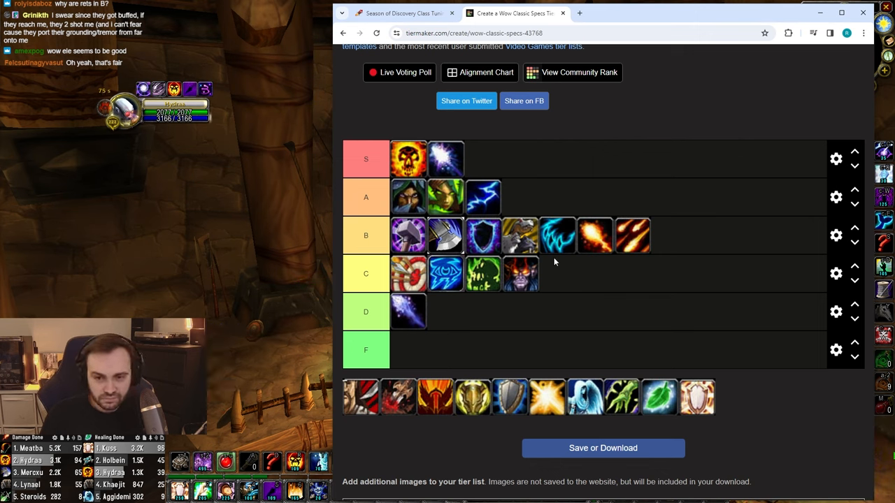
mouse_move(565, 299)
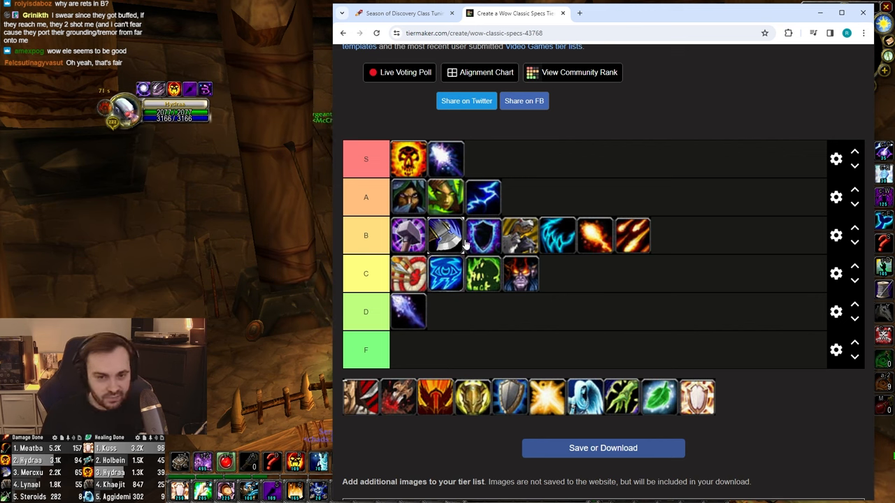
mouse_move(631, 247)
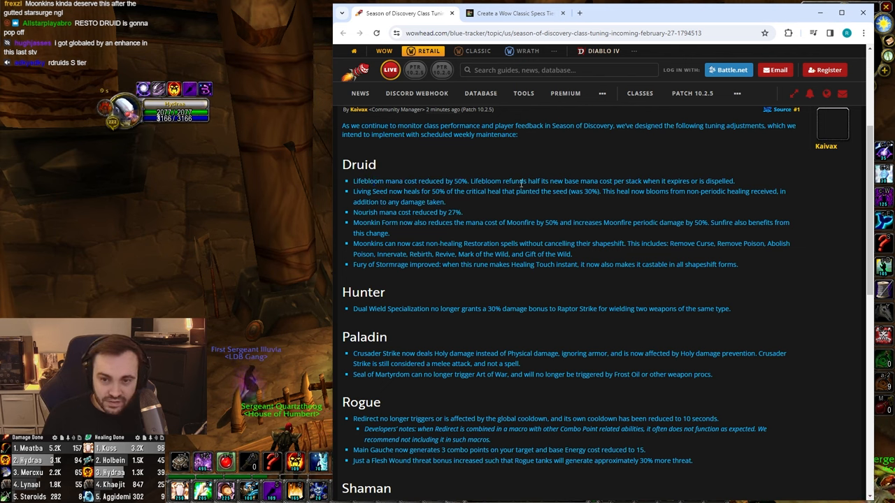
Highlight lines of the Druid tuning notes in the Wowhead Season of Discovery post while reading.
drag(521, 182, 734, 182)
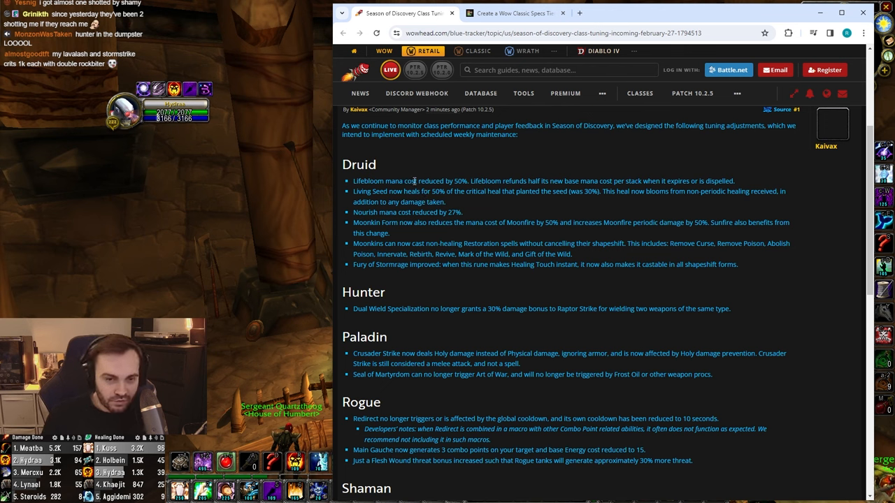
drag(352, 181, 650, 181)
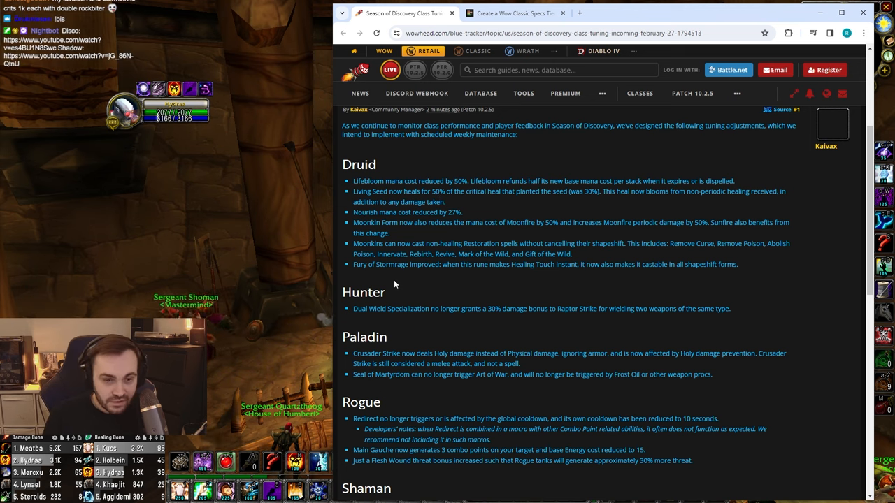
double_click(369, 190)
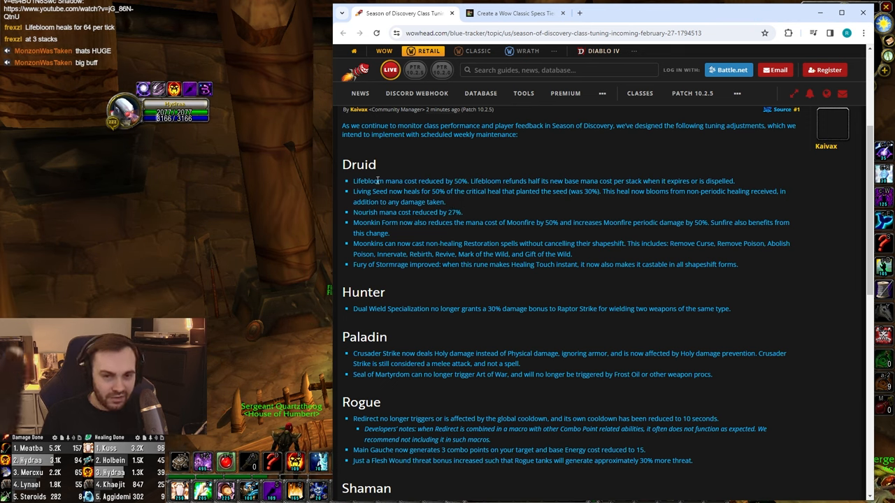
mouse_move(489, 213)
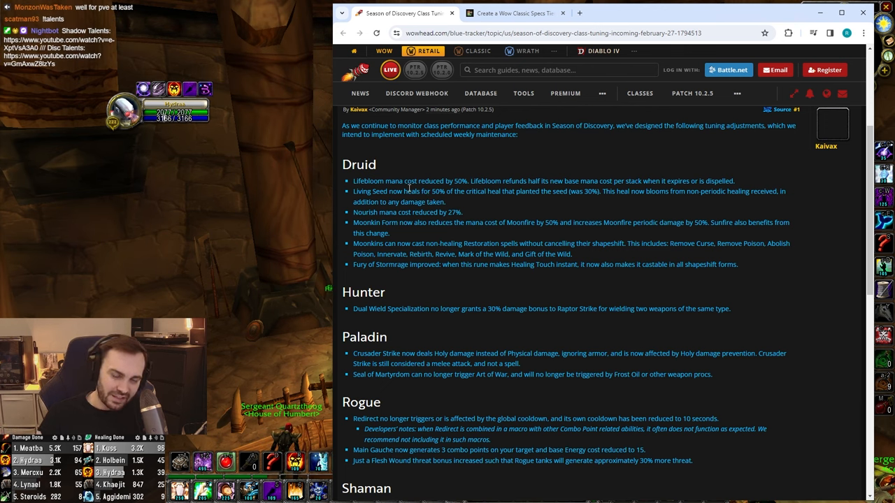
drag(355, 180, 553, 181)
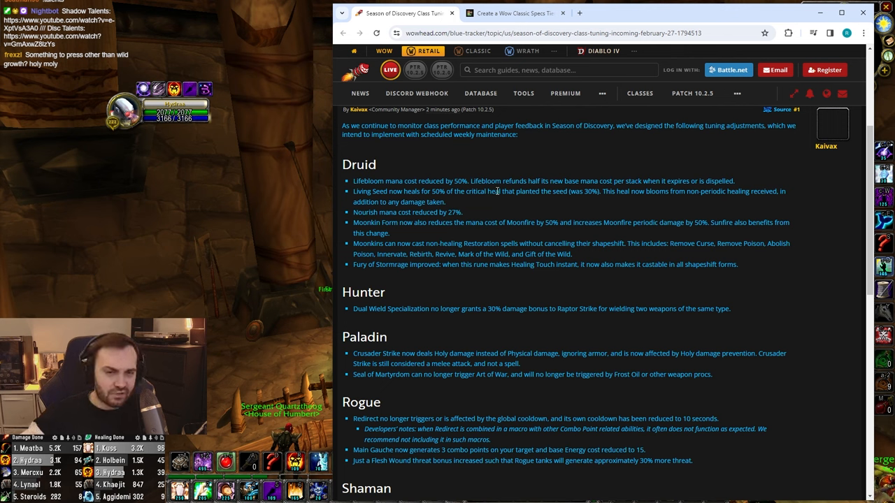
mouse_move(437, 176)
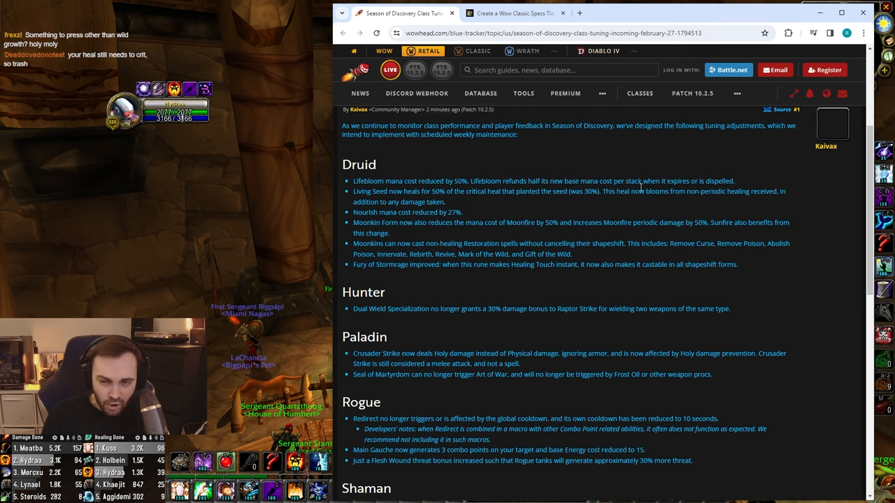
drag(467, 191, 579, 190)
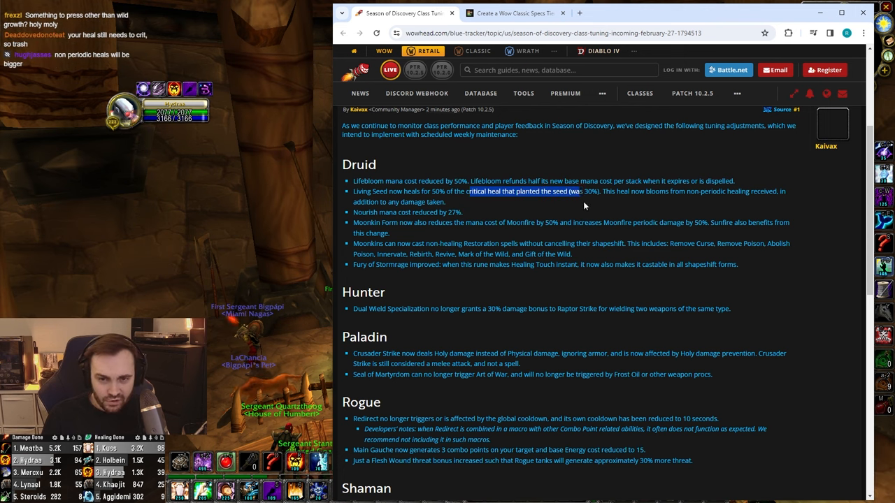
drag(575, 191, 448, 190)
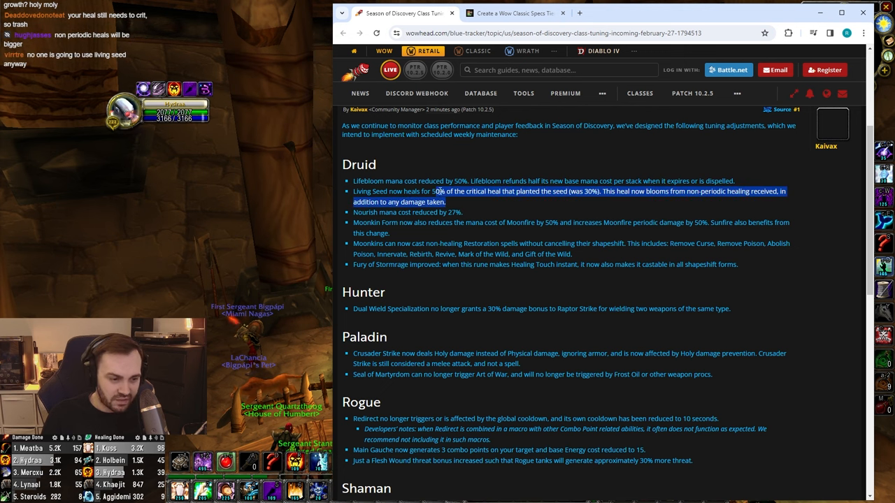
drag(441, 190, 352, 190)
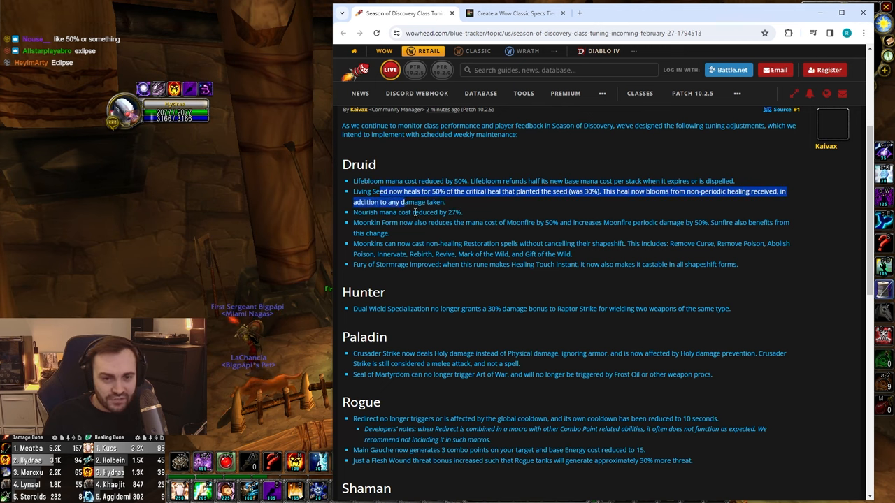
click(439, 236)
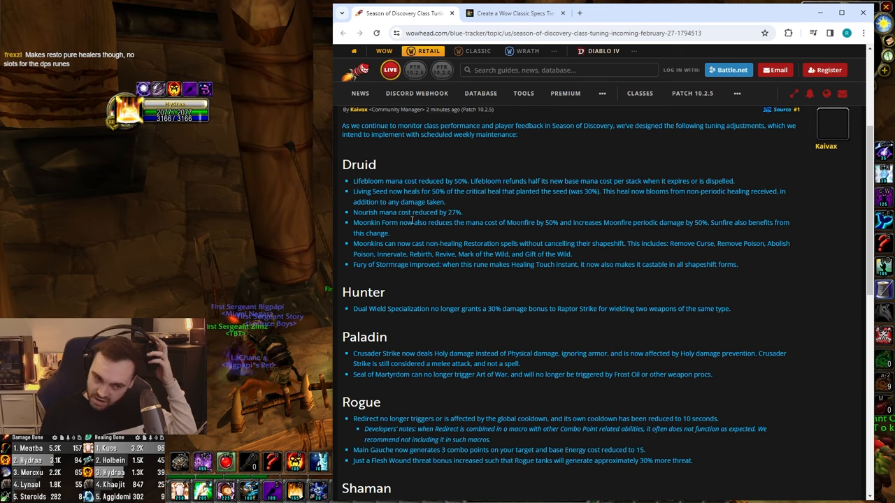
drag(352, 243, 467, 243)
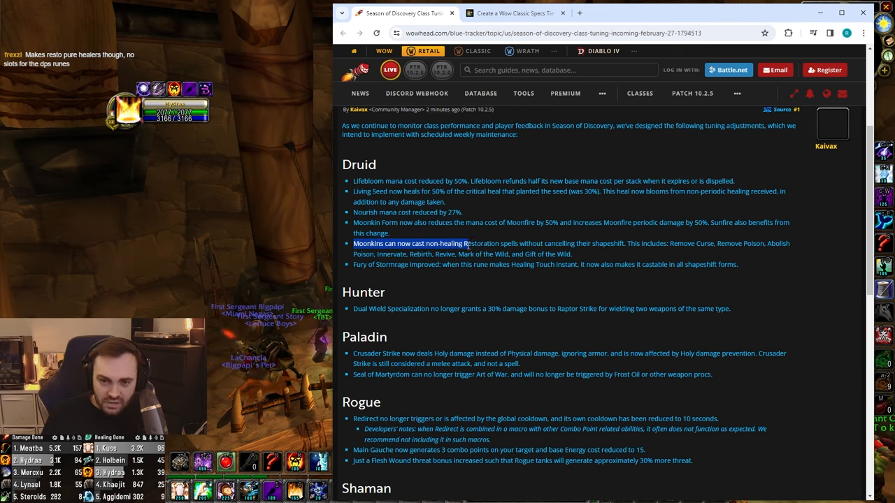
drag(461, 243, 609, 243)
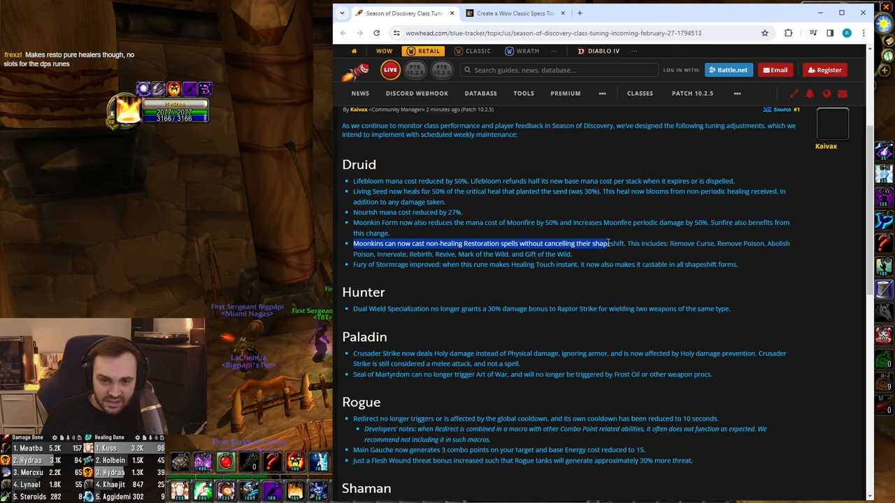
drag(609, 244, 710, 243)
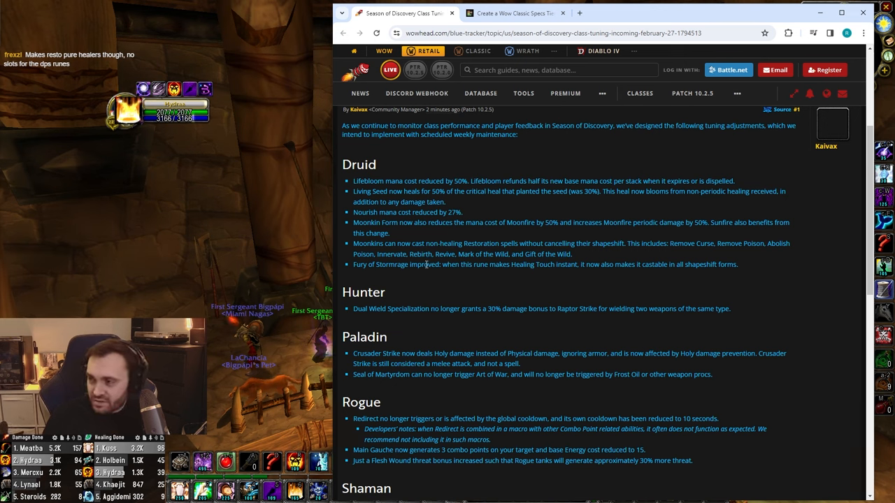
drag(352, 265, 417, 264)
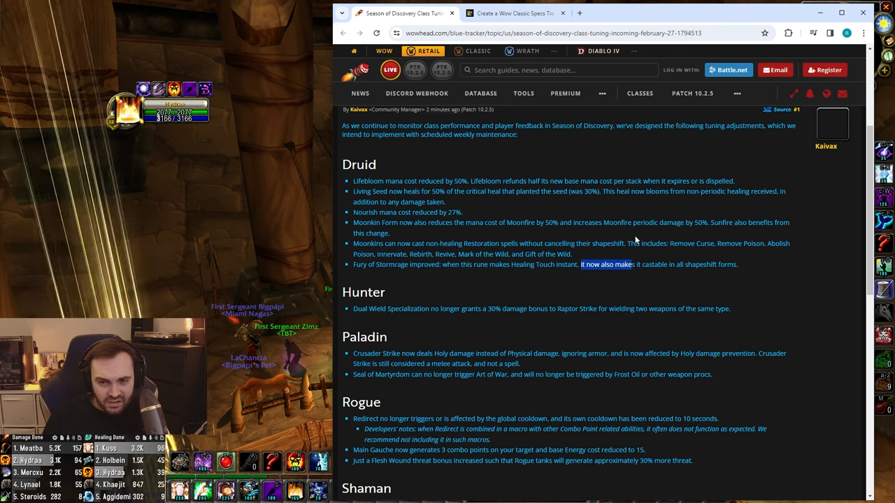
click(628, 277)
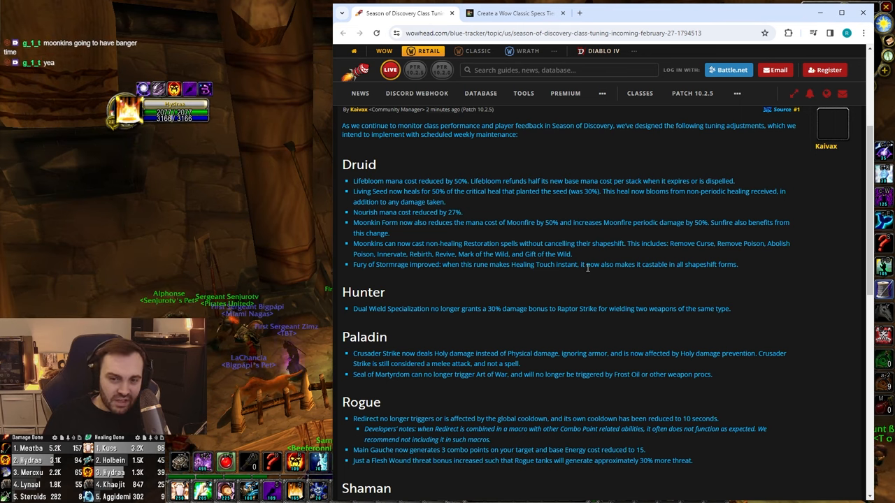
drag(529, 264, 571, 264)
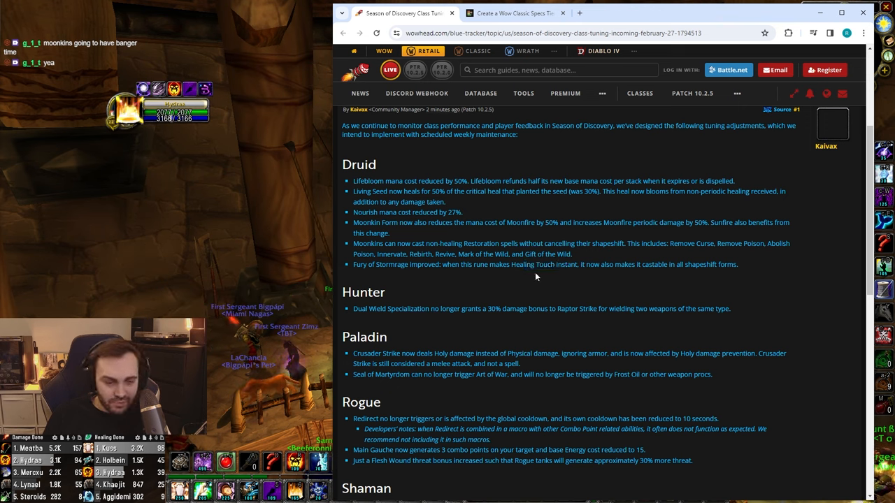
drag(579, 264, 383, 292)
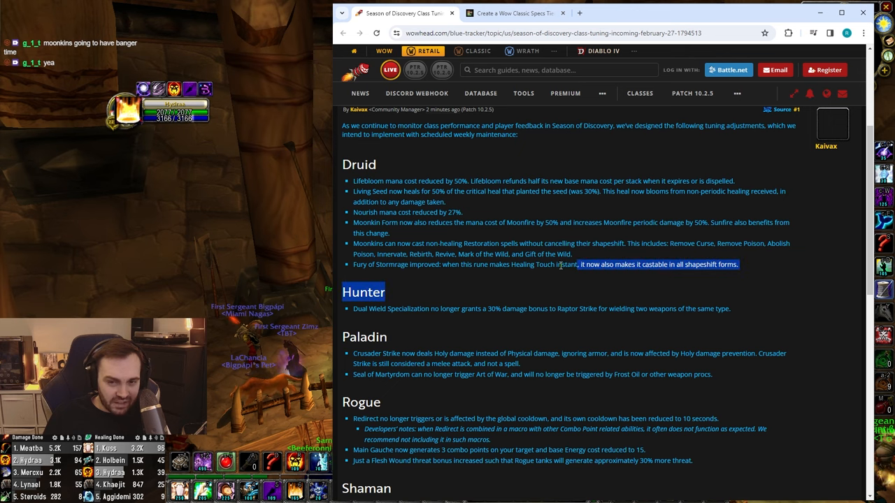
click(671, 274)
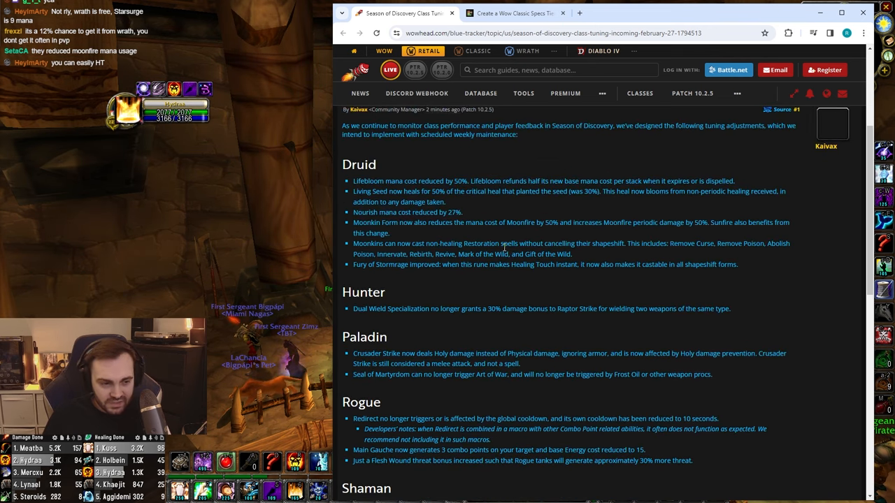
scroll(down, 3)
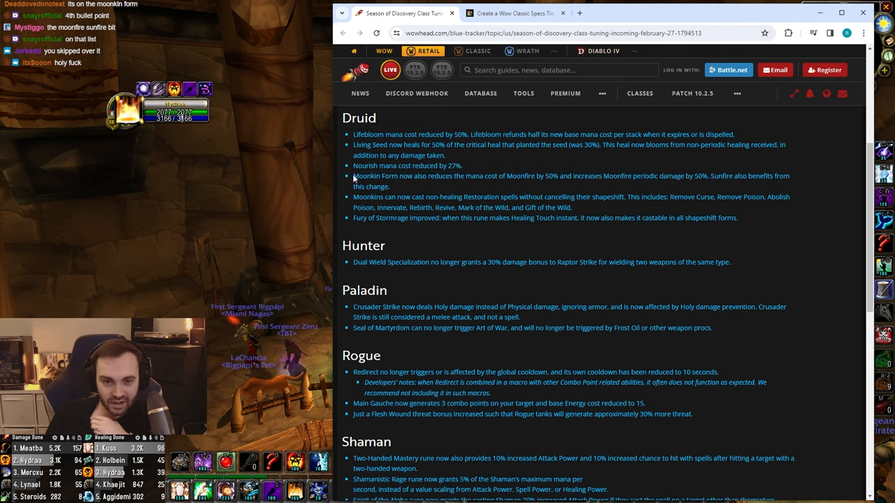
drag(352, 165, 390, 186)
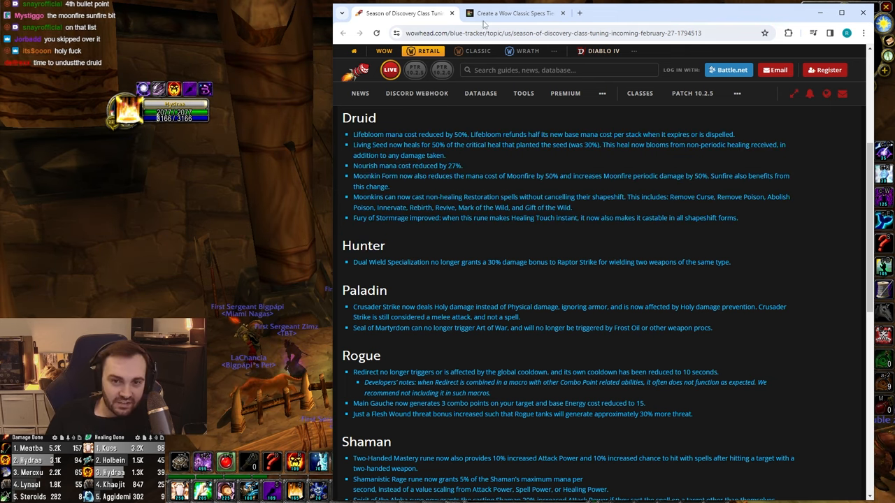
double_click(366, 176)
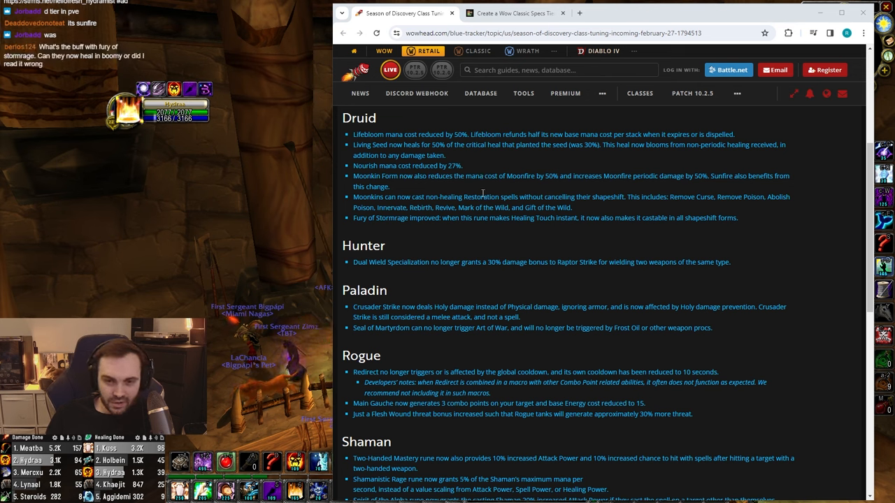
drag(352, 176, 417, 177)
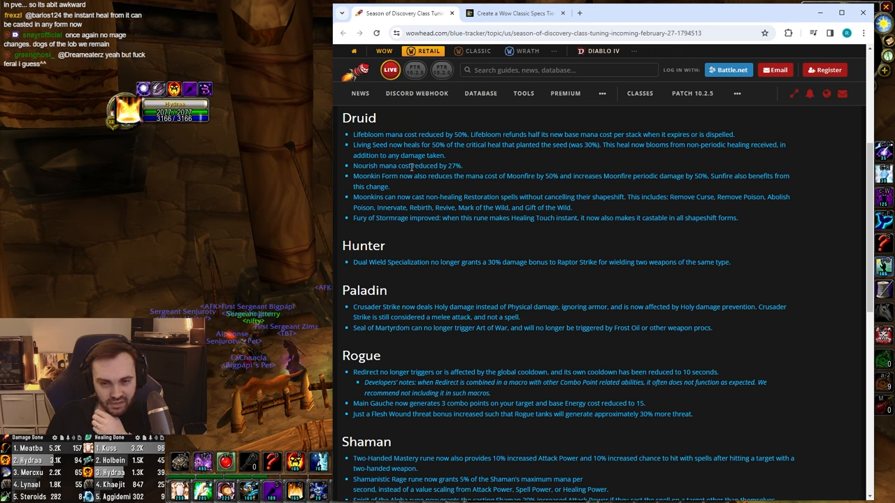
mouse_move(411, 171)
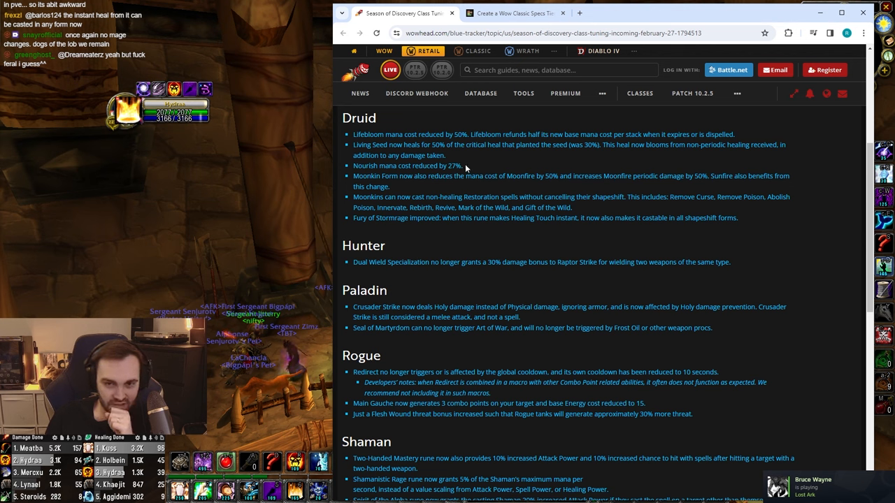
mouse_move(462, 157)
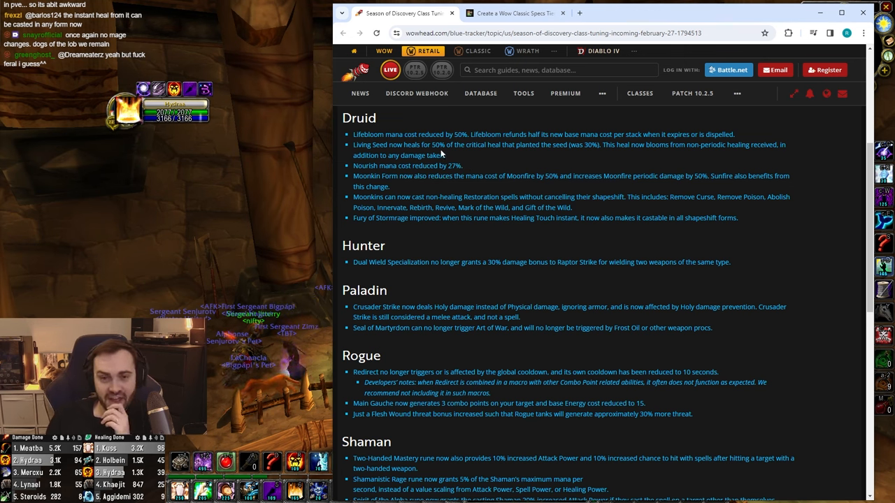
double_click(564, 218)
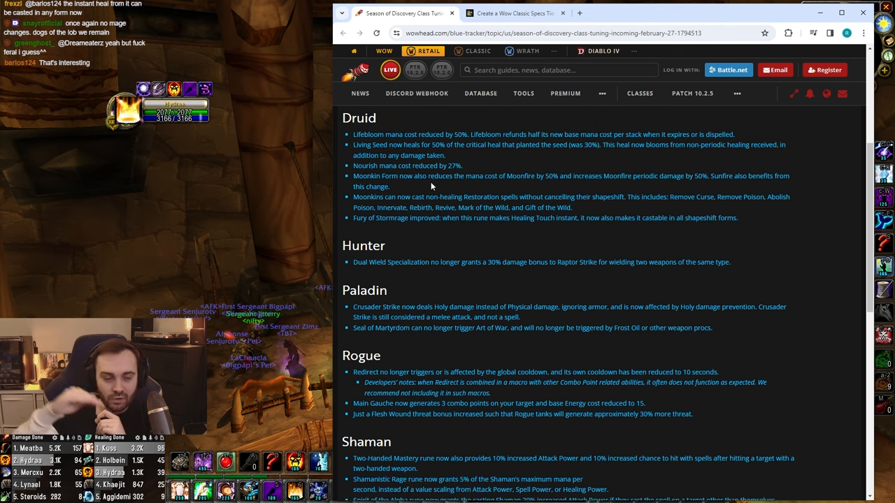
mouse_move(430, 186)
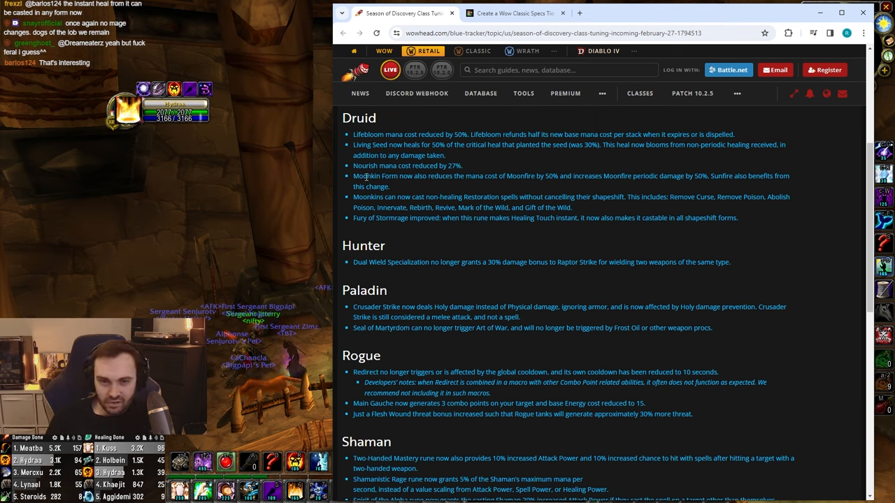
mouse_move(618, 231)
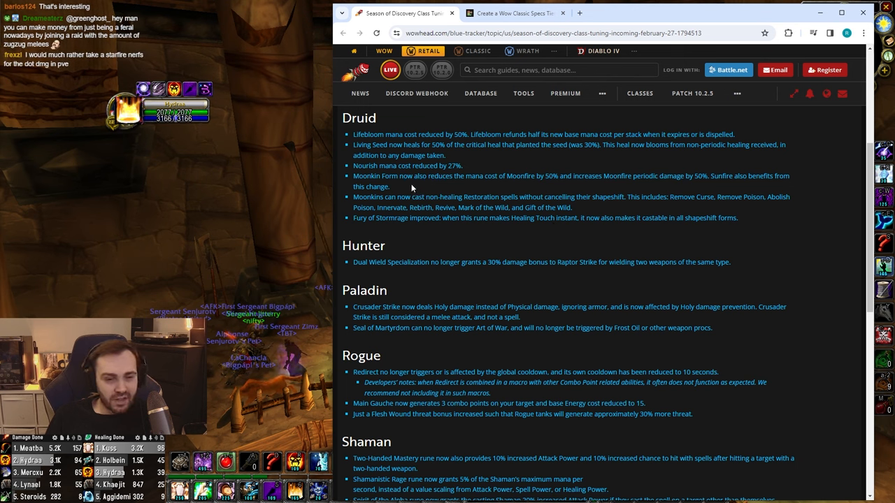
mouse_move(422, 189)
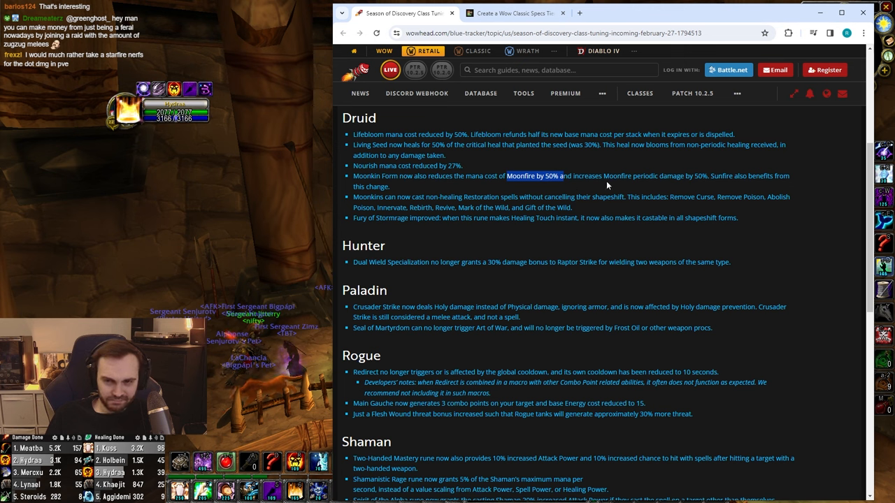
mouse_move(431, 176)
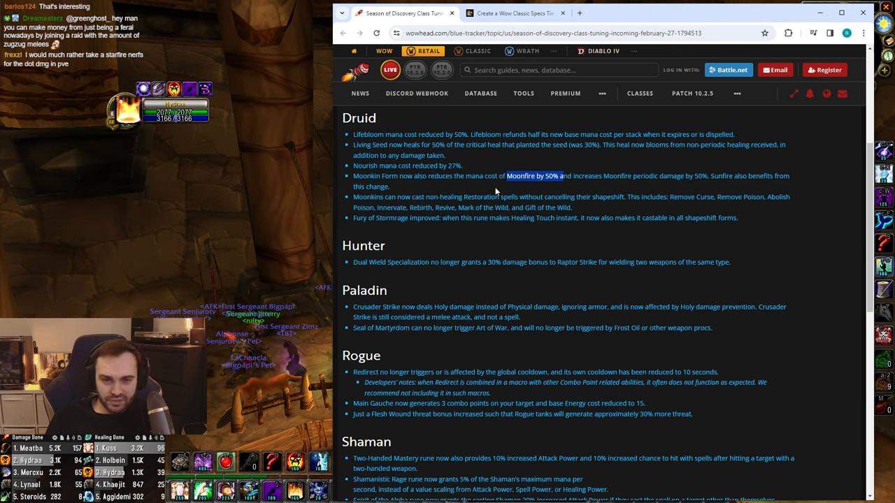
mouse_move(450, 175)
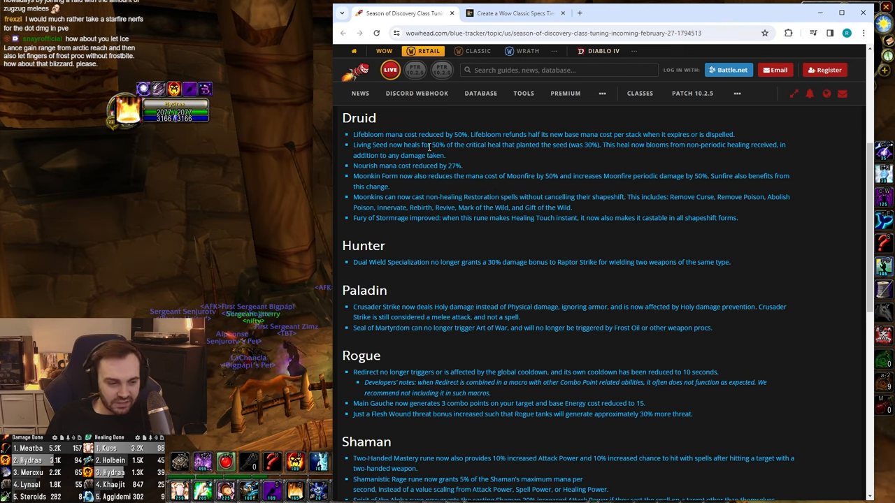
Scroll past Druid and highlight the Hunter Raptor Strike and Paladin Crusader Strike changes while reading.
scroll(down, 3)
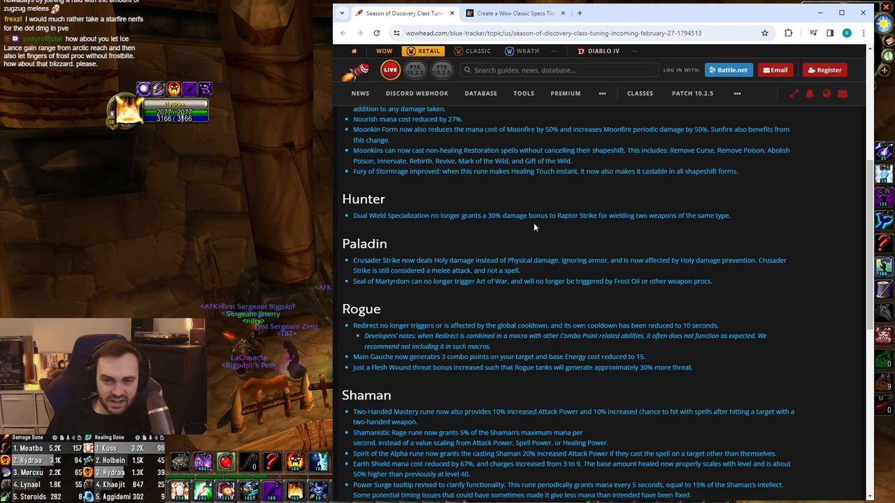
drag(579, 215, 627, 215)
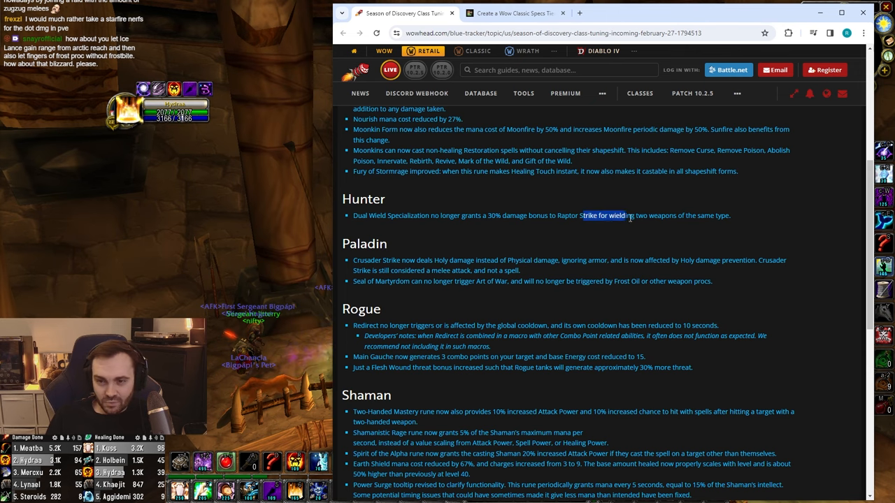
click(400, 218)
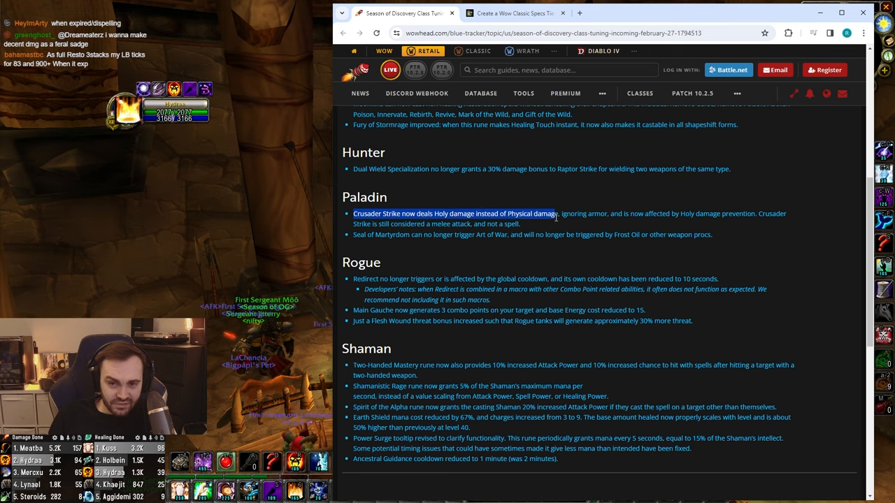
drag(556, 213, 602, 212)
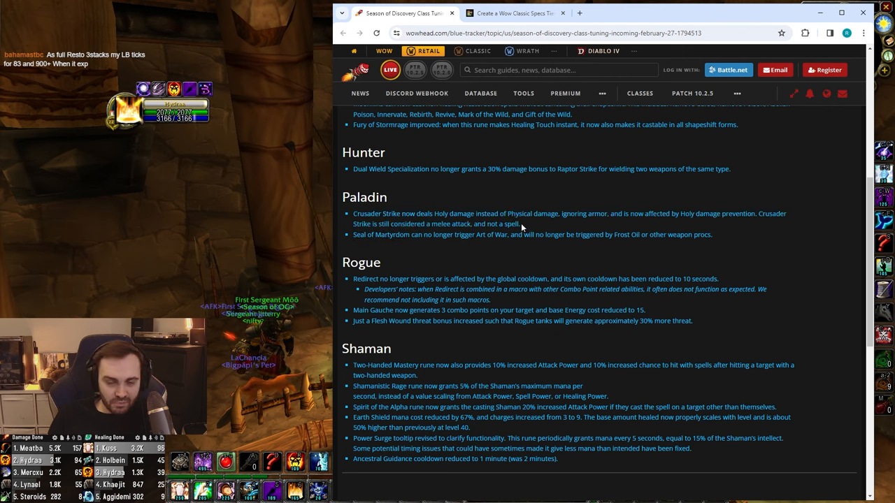
drag(353, 212, 519, 224)
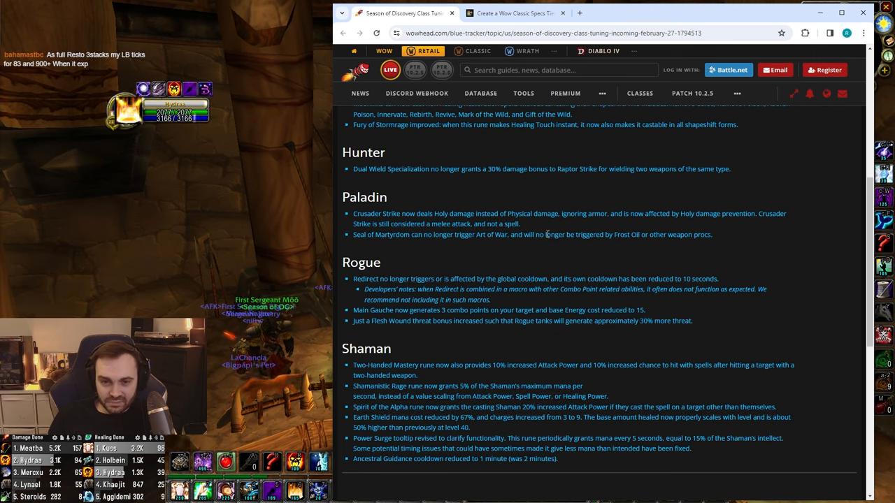
drag(352, 214, 518, 223)
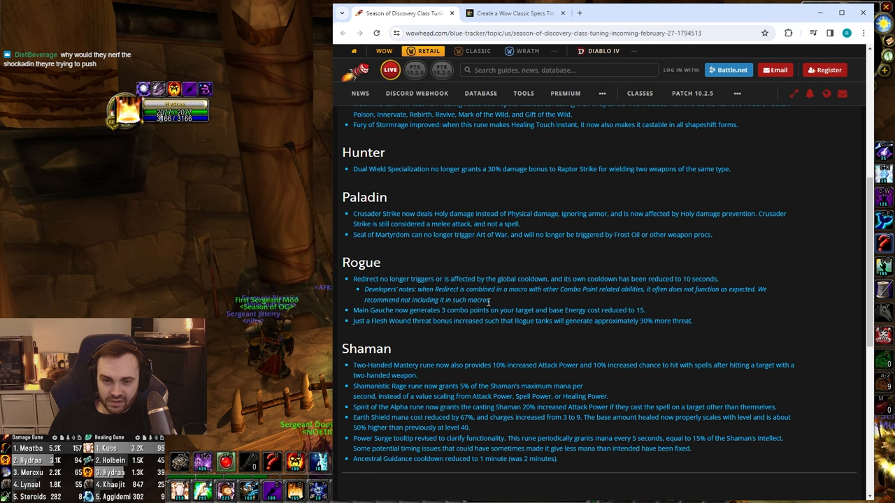
drag(352, 311, 414, 311)
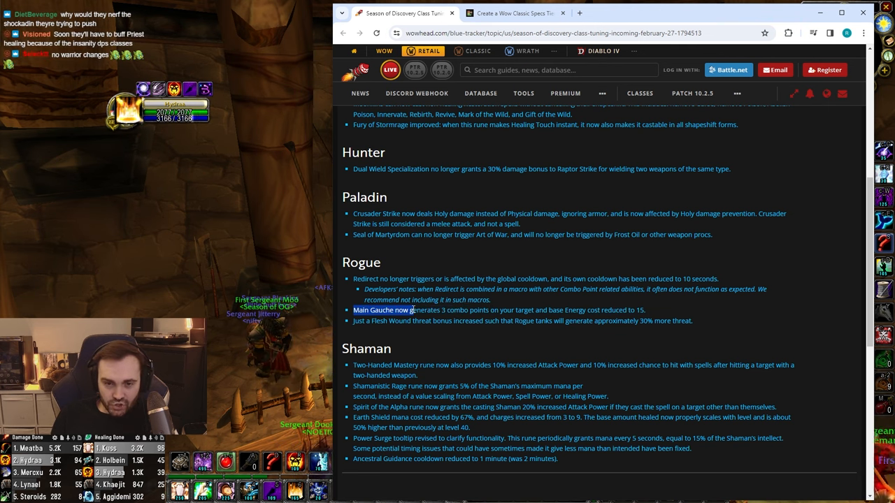
drag(417, 311, 520, 311)
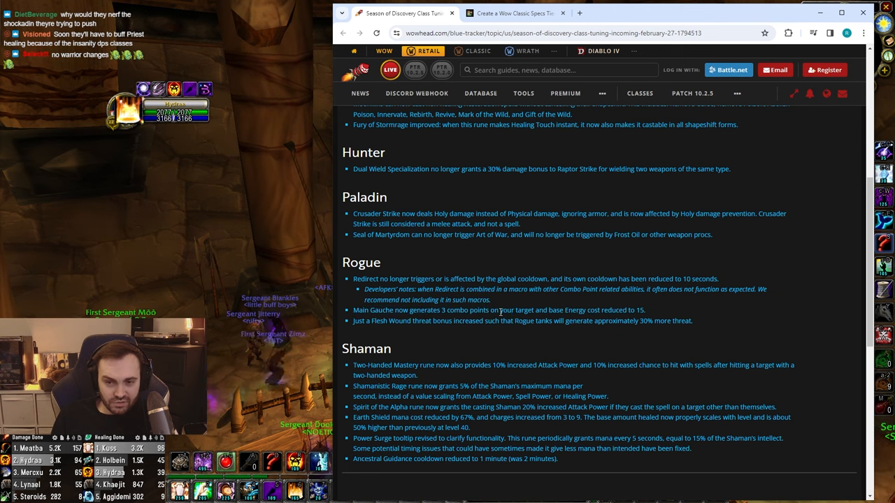
triple_click(497, 310)
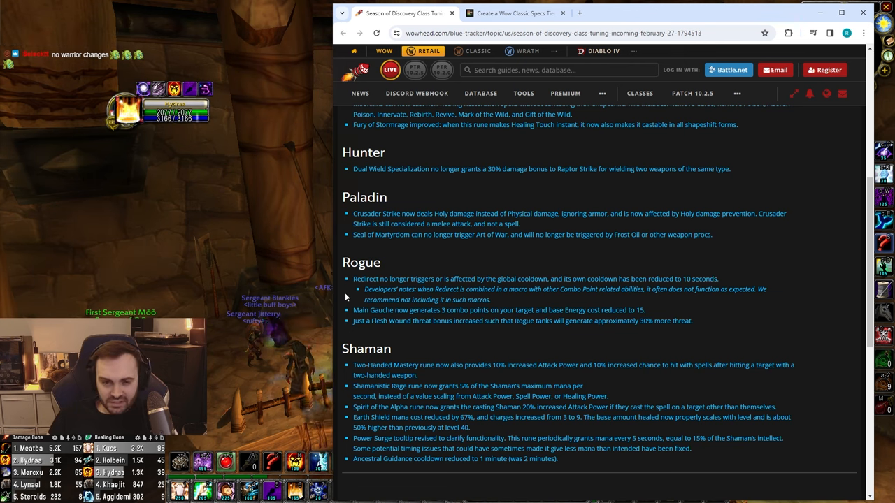
drag(496, 320, 371, 349)
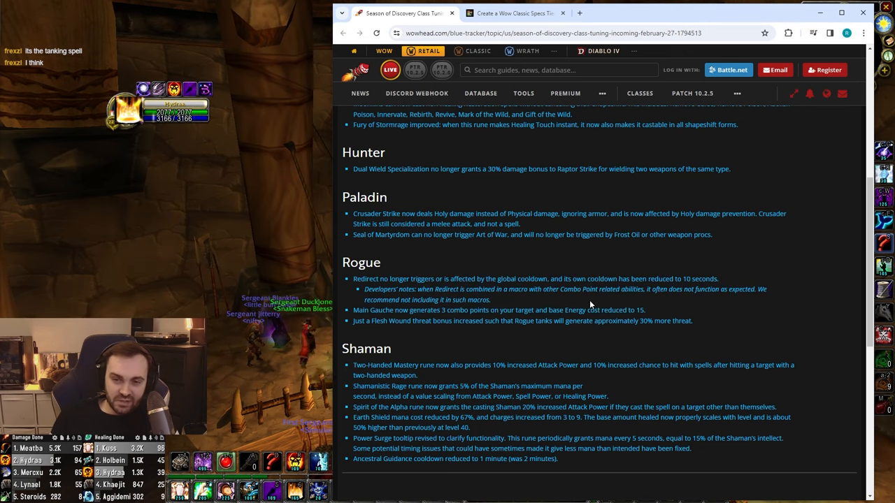
scroll(down, 3)
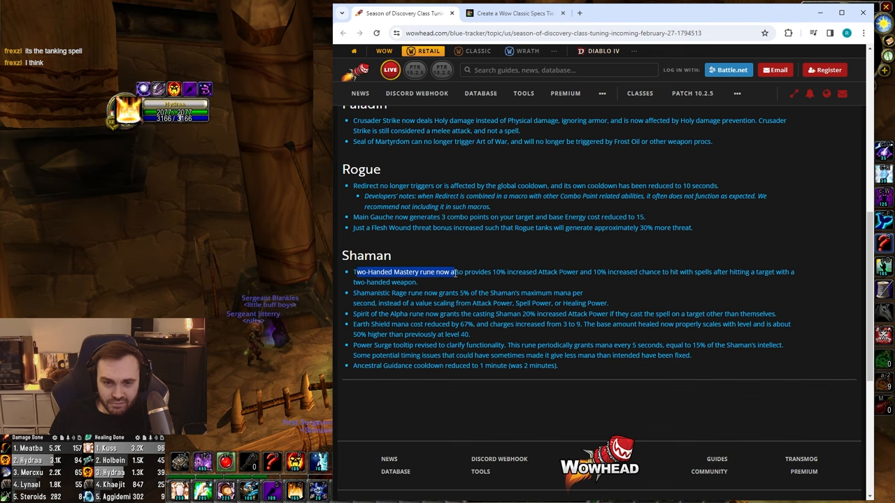
Highlight the Shamanistic Rage mana-per-second change at the end of the Shaman notes while reading.
click(507, 281)
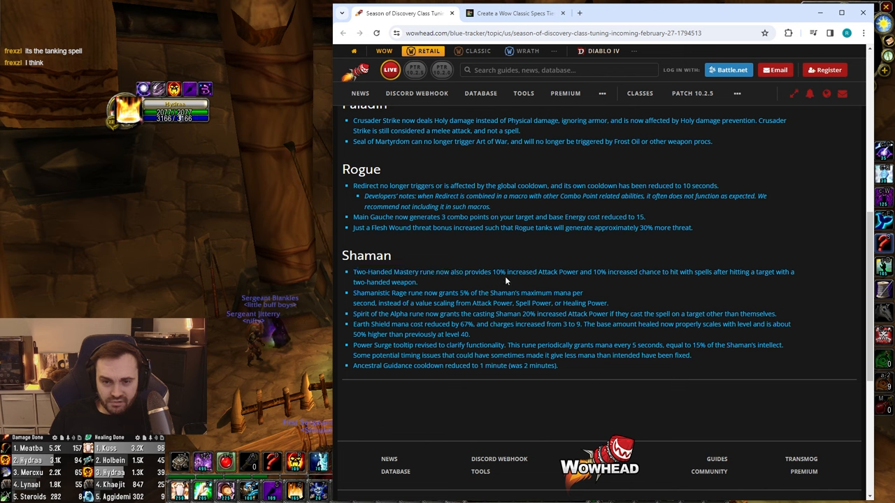
mouse_move(505, 273)
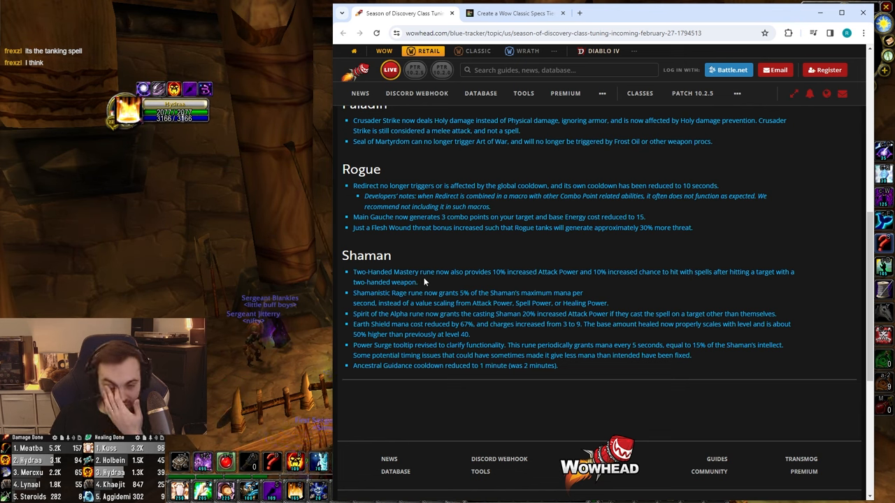
mouse_move(357, 301)
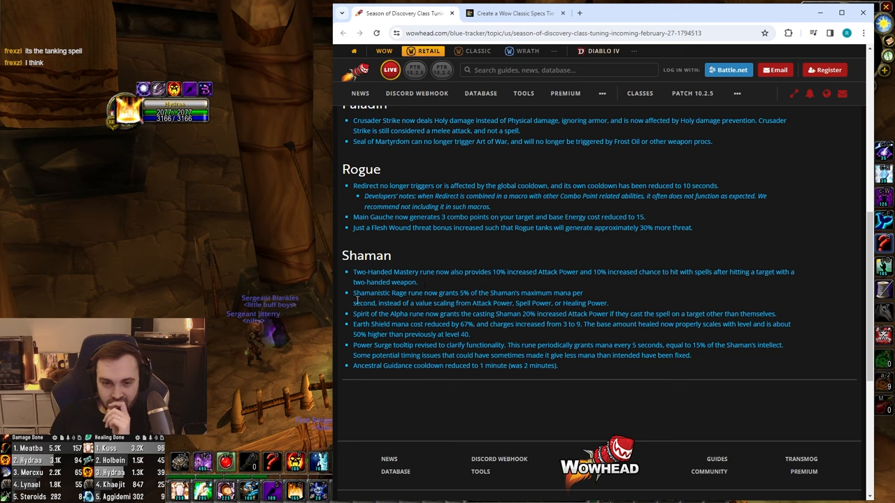
drag(355, 293, 537, 293)
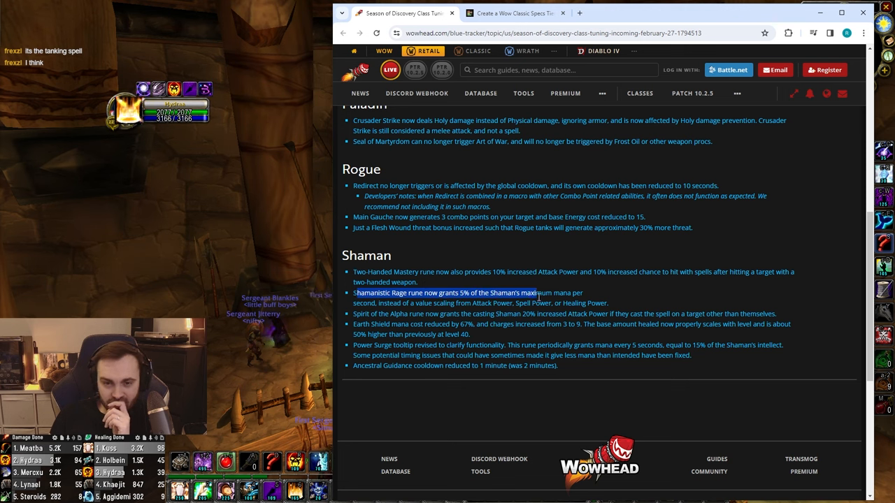
drag(354, 294, 420, 302)
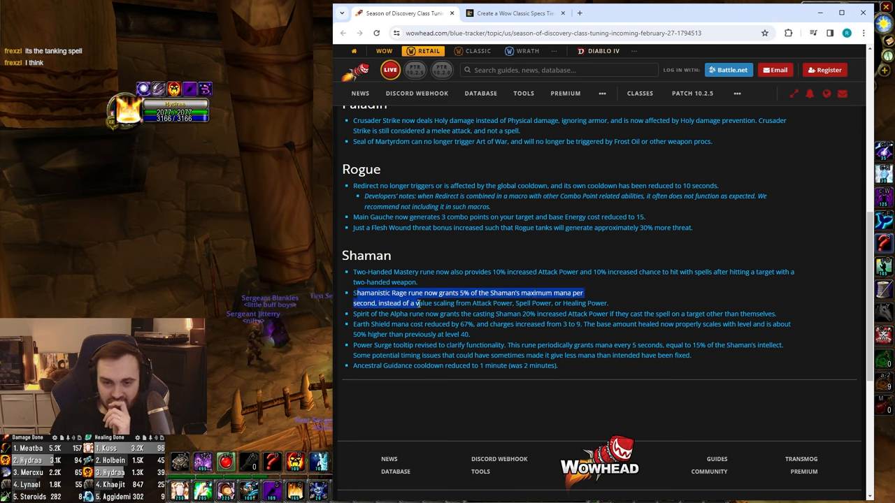
drag(419, 303, 599, 313)
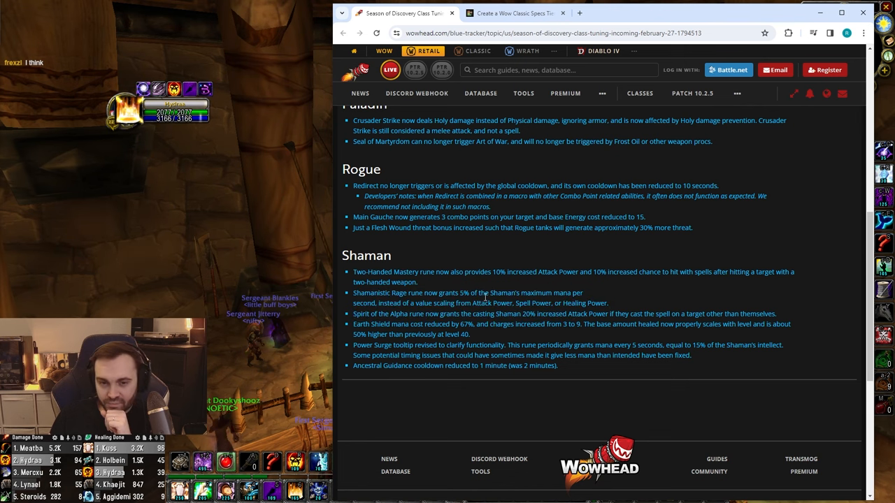
drag(352, 313, 423, 313)
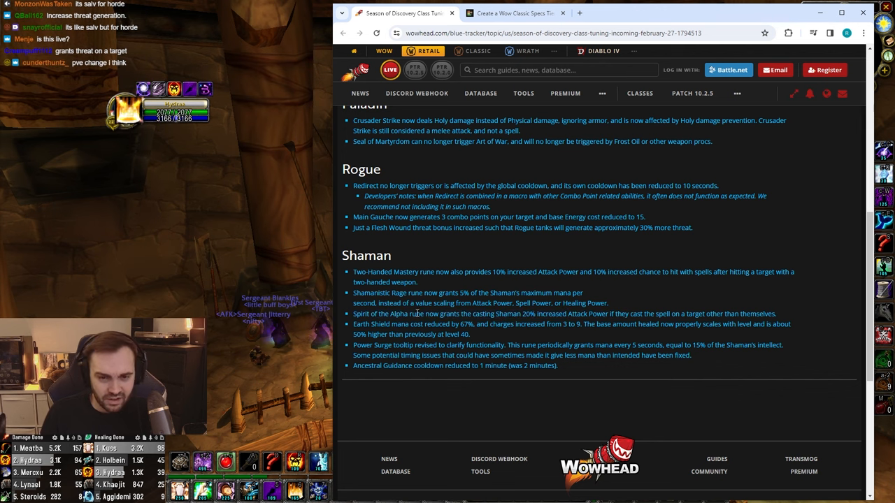
drag(352, 314, 624, 313)
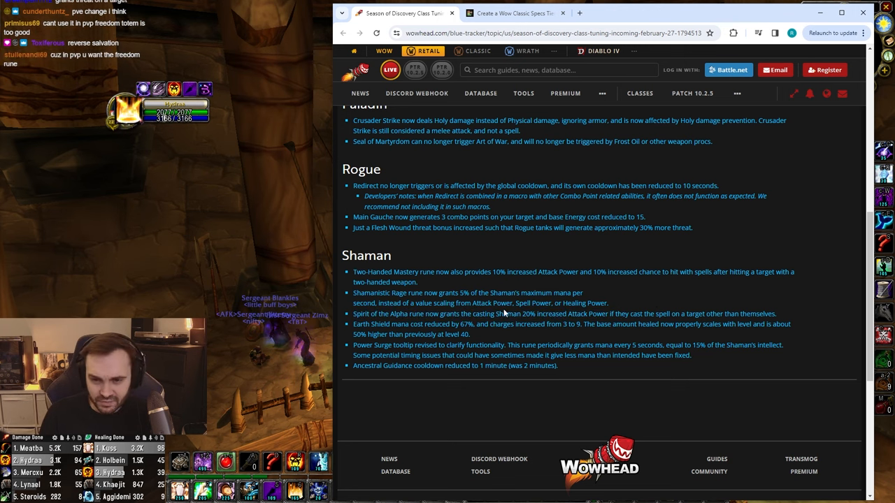
drag(355, 294, 548, 302)
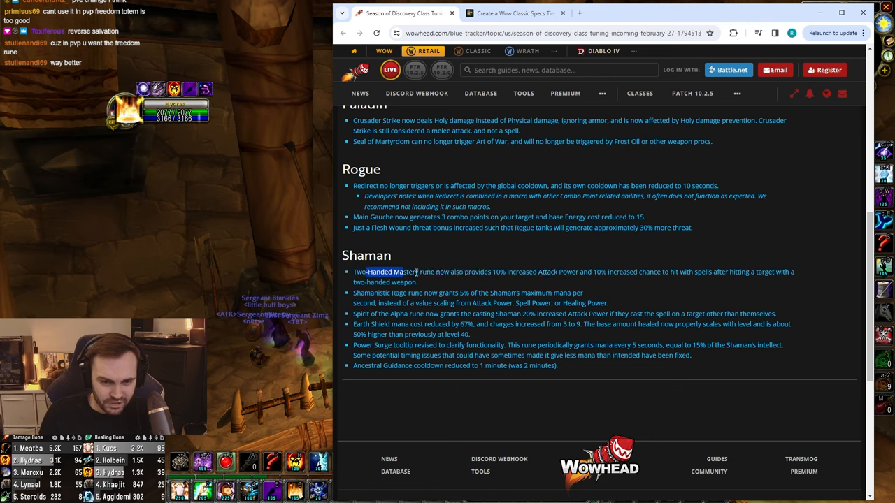
drag(400, 272, 493, 271)
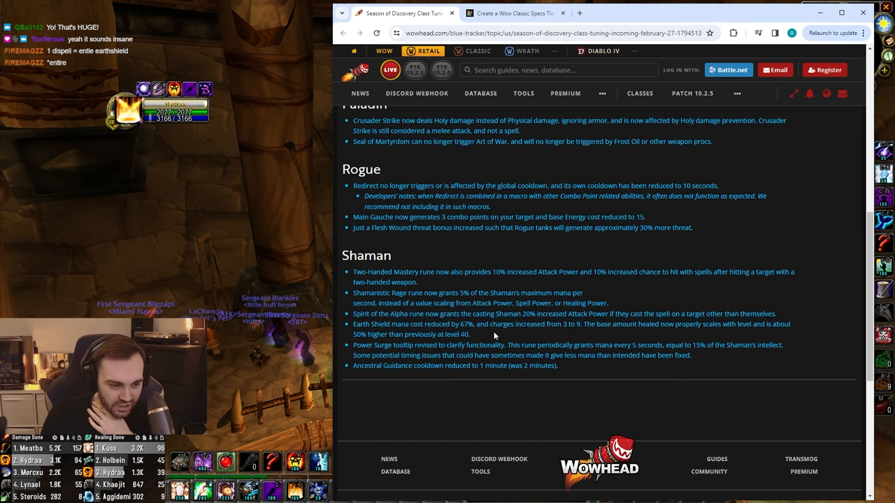
drag(356, 314, 538, 329)
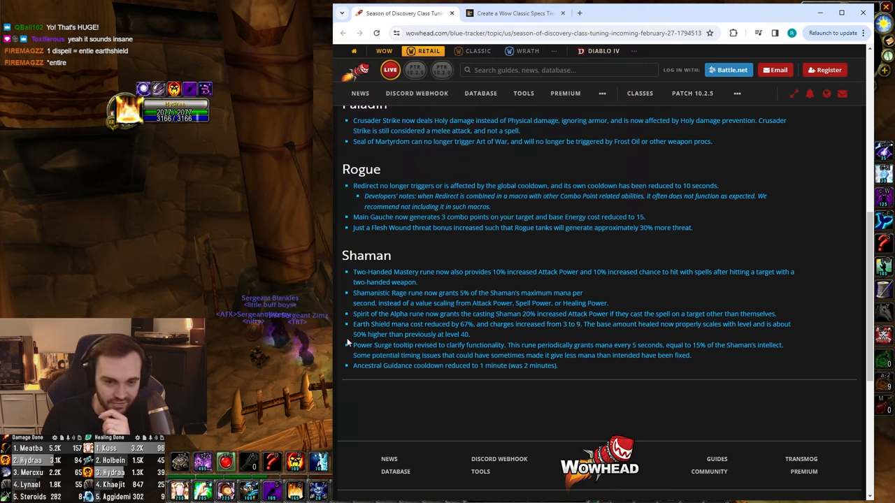
drag(562, 325, 584, 325)
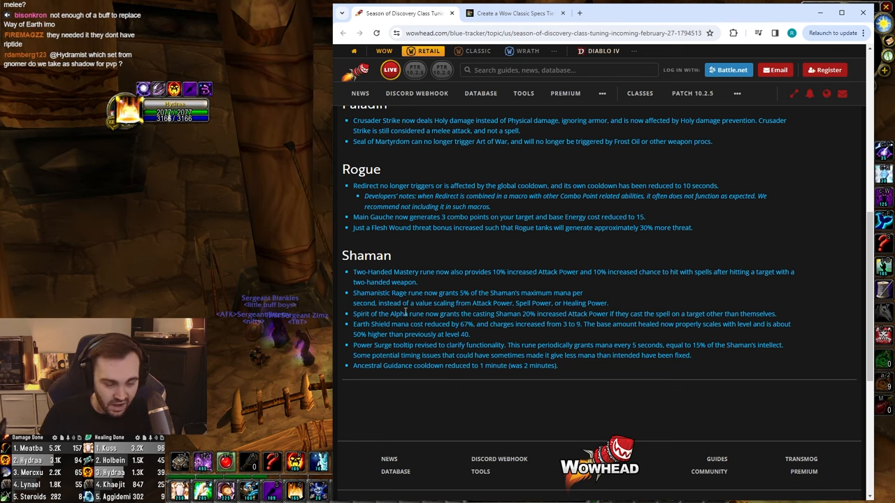
drag(356, 324, 523, 324)
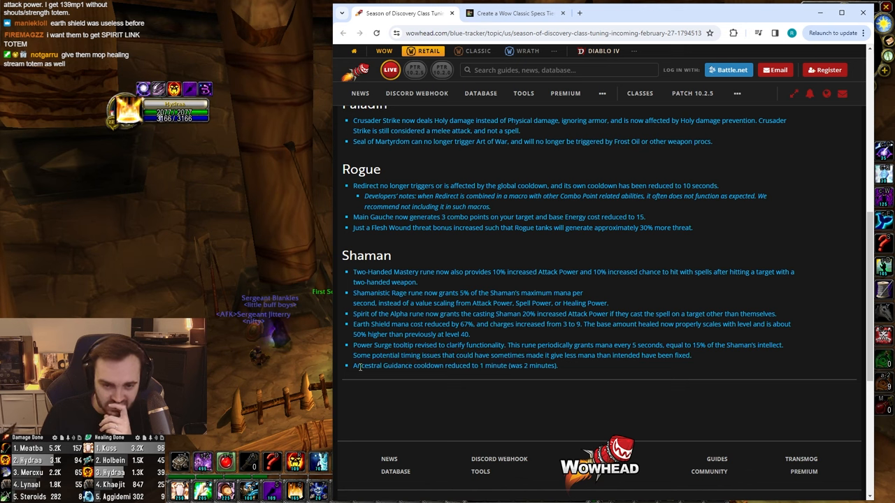
mouse_move(565, 369)
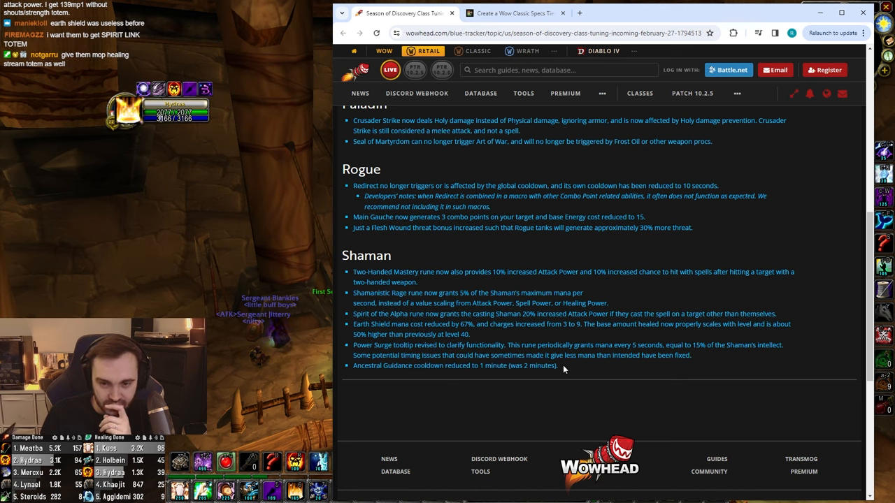
mouse_move(478, 344)
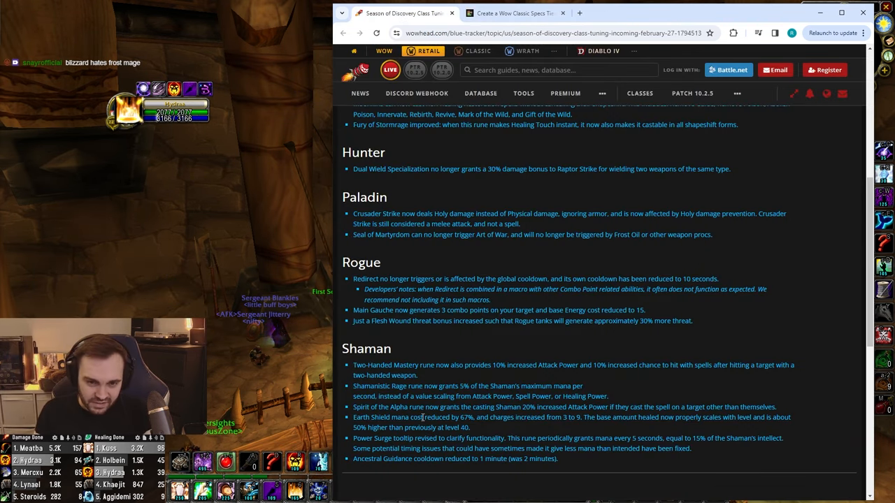
Highlight the full Earth Shield tuning change, then bring the TierMaker tier list back up.
double_click(372, 386)
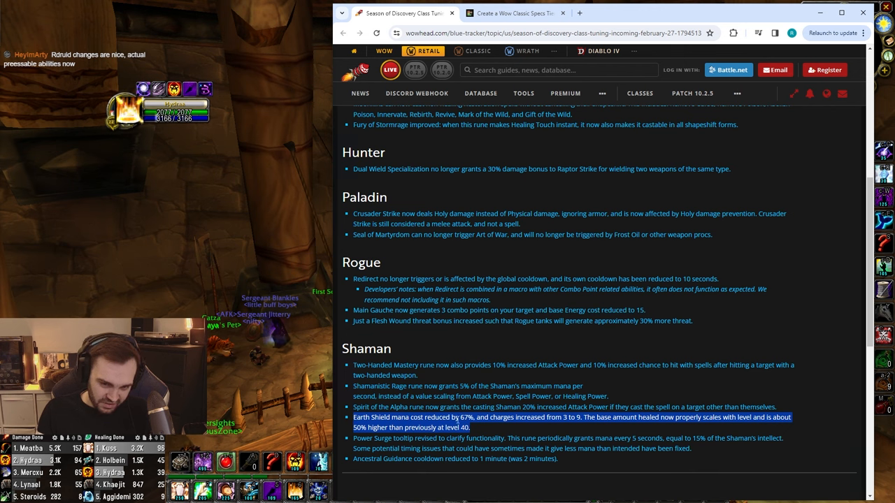
drag(352, 417, 548, 449)
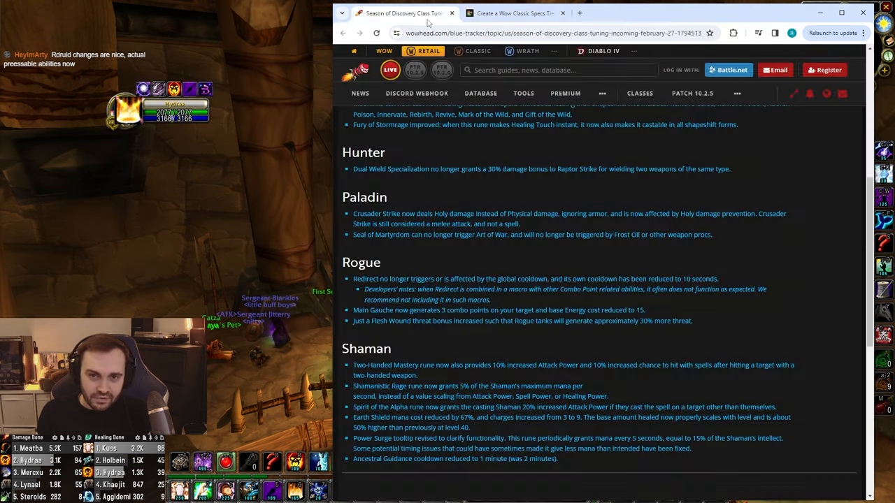
click(514, 13)
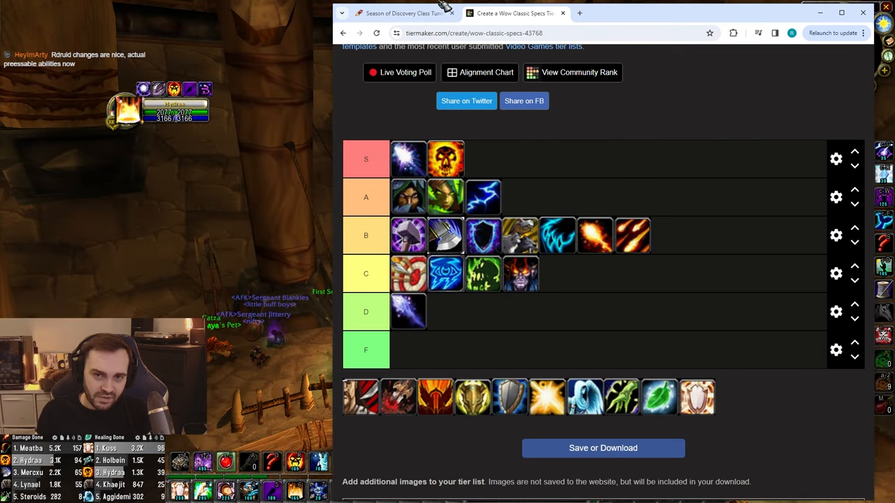
Bring the World of Warcraft game window to the front.
click(399, 13)
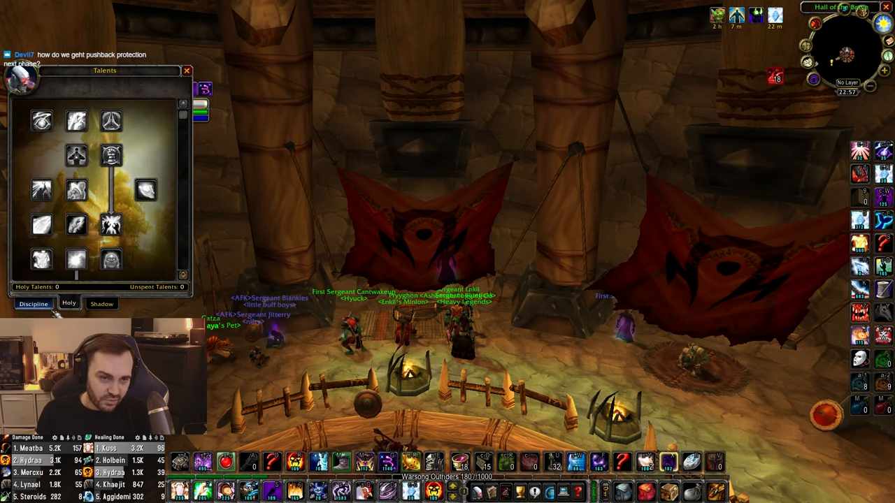
Check the priest's Discipline and Holy talent trees, then return to the Wowhead notes.
click(34, 304)
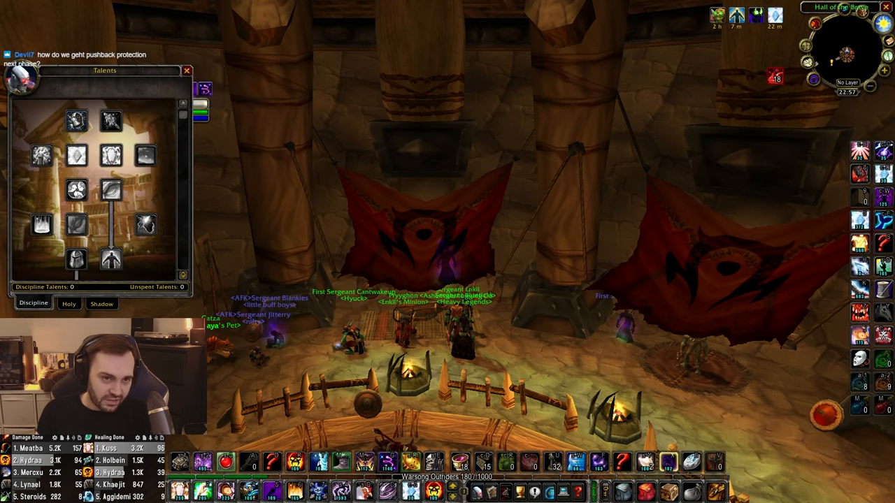
click(69, 303)
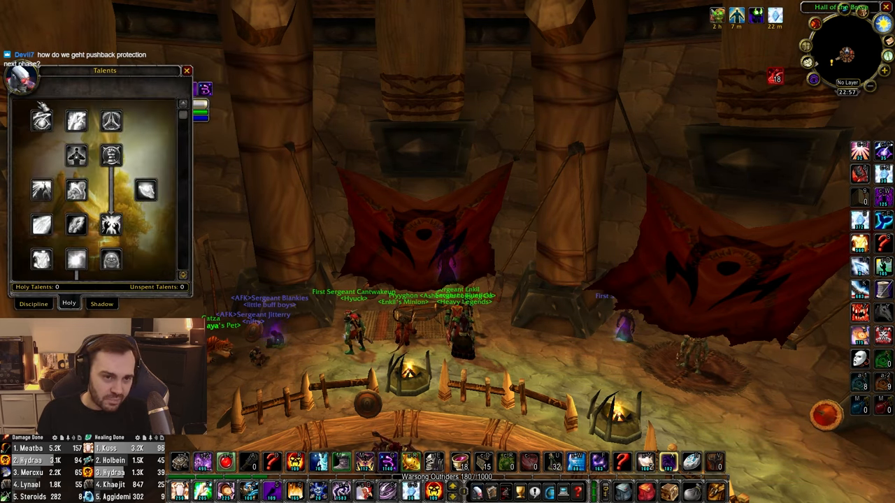
click(34, 302)
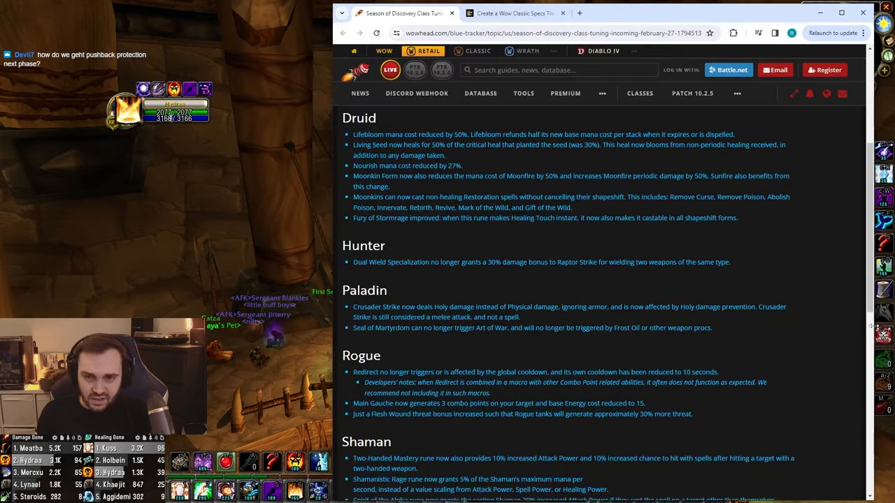
click(514, 13)
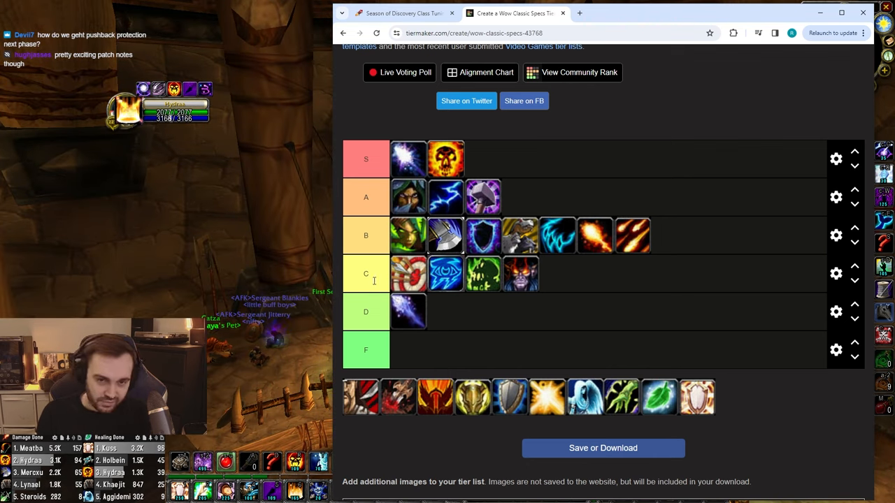
click(403, 13)
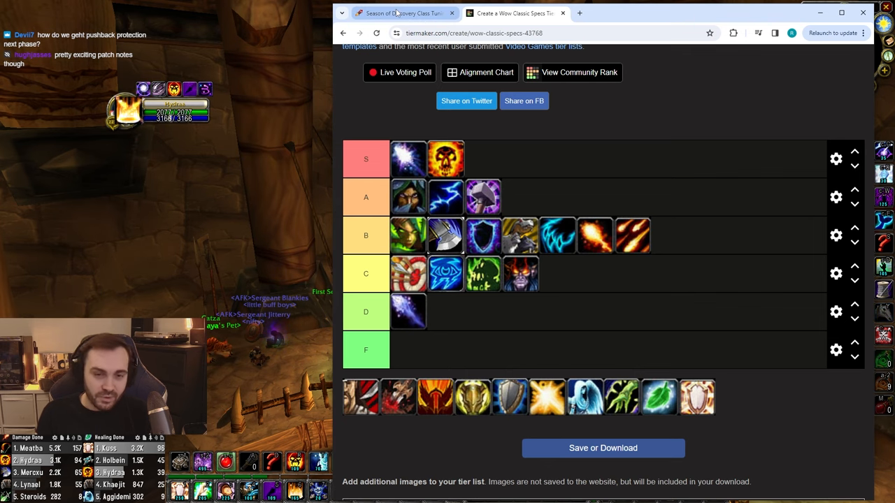
click(403, 13)
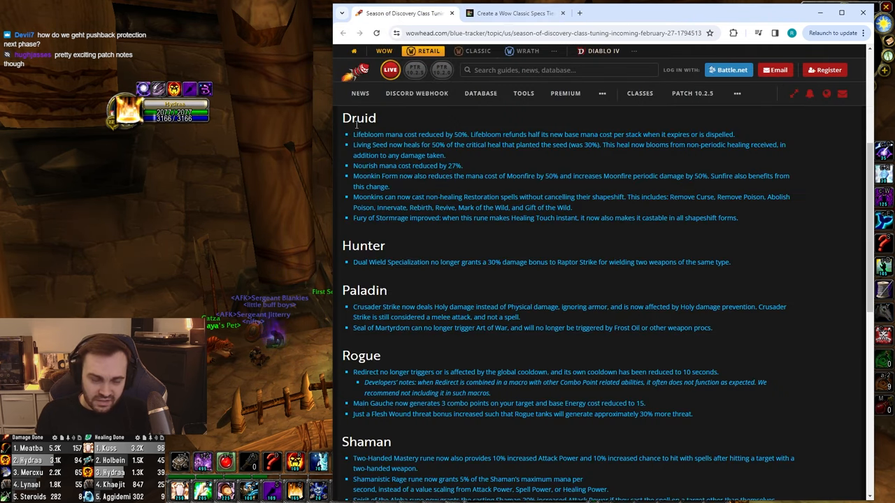
drag(353, 134, 739, 218)
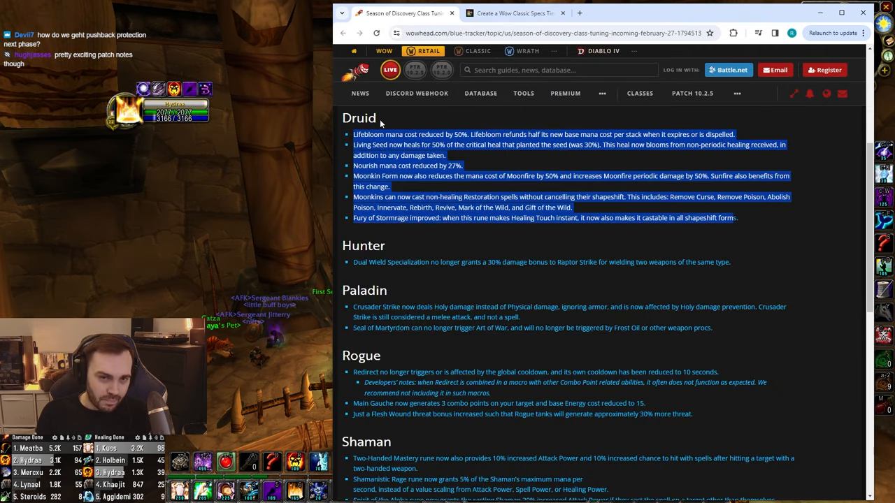
double_click(358, 117)
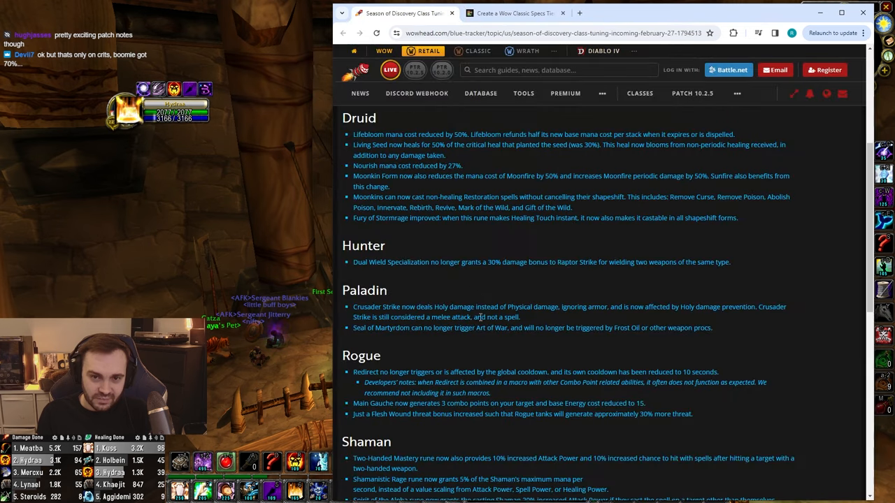
mouse_move(453, 180)
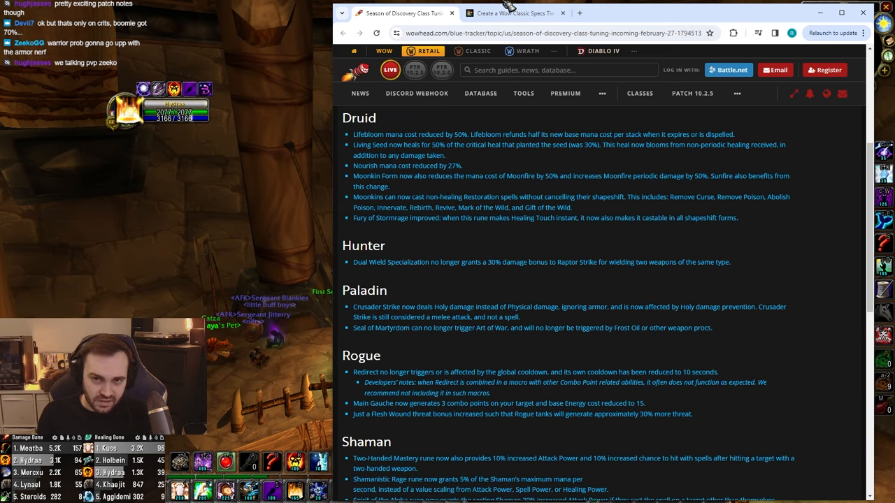
Check the S–D tier list placements, then return to the Wowhead patch notes.
click(514, 12)
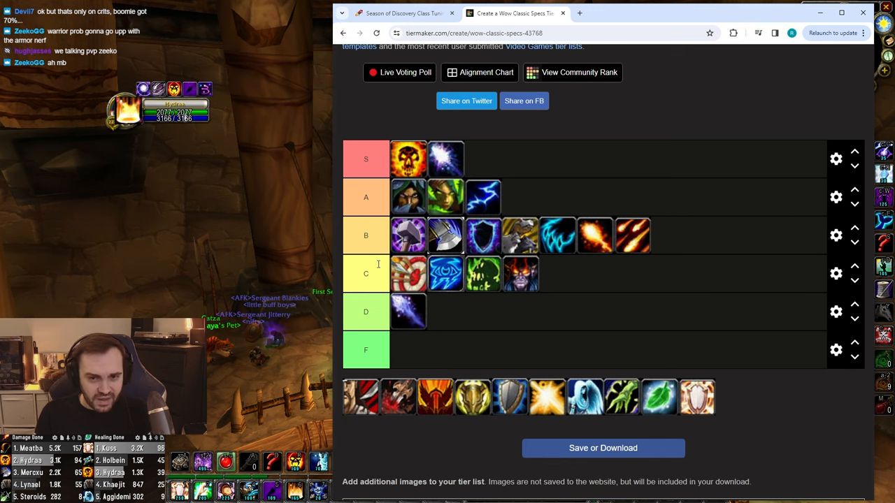
mouse_move(417, 300)
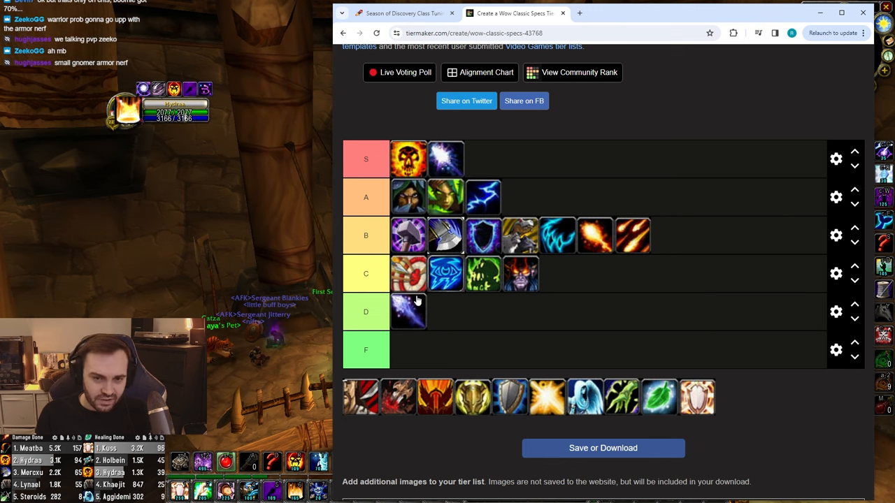
mouse_move(432, 167)
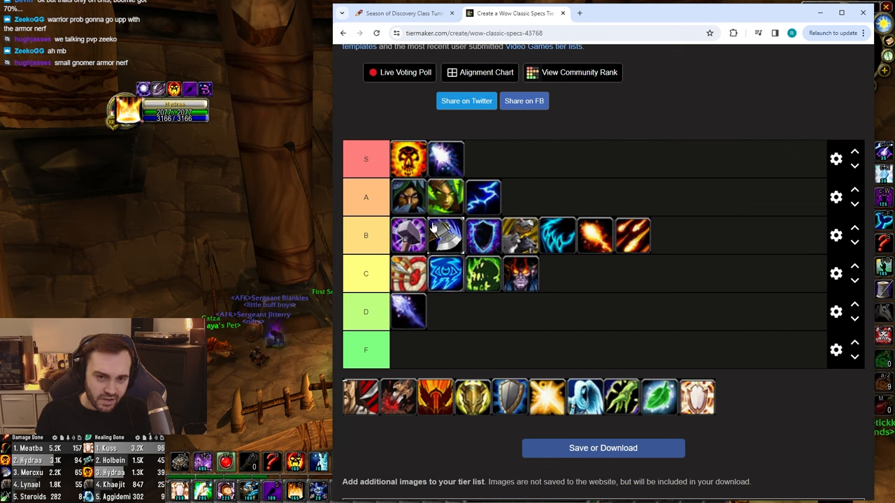
click(403, 12)
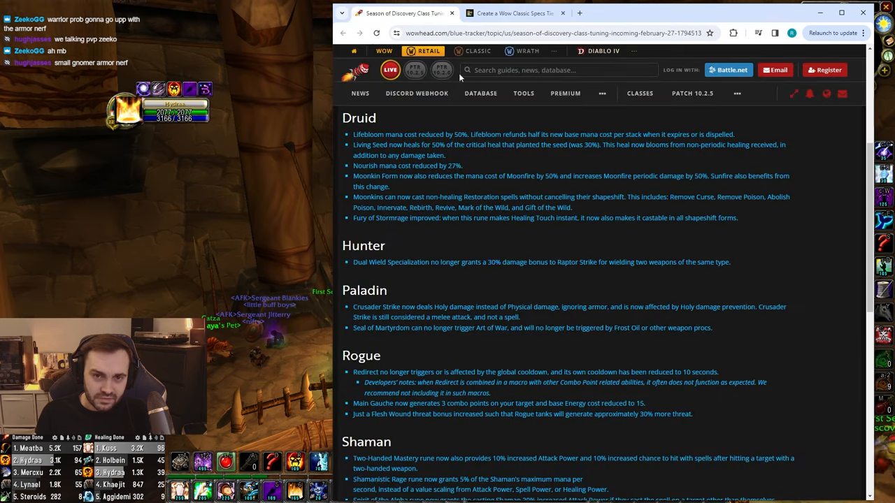
mouse_move(540, 204)
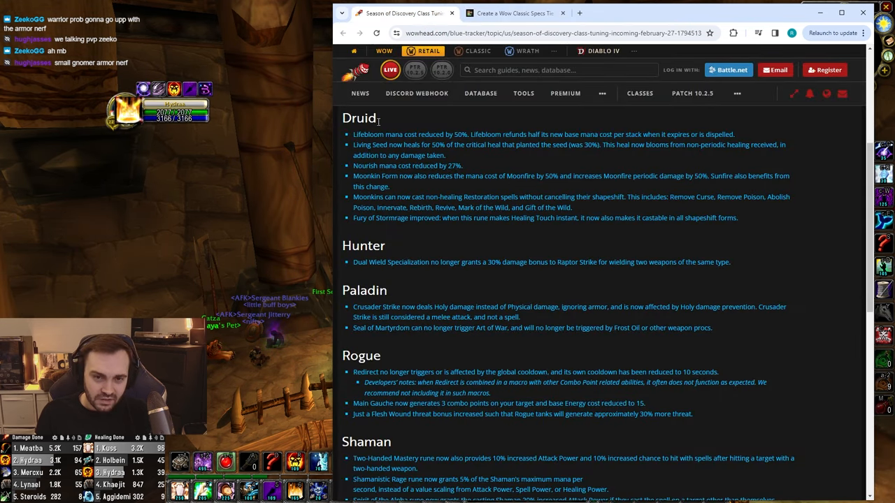
Scroll down the Wowhead post over the Druid notes.
scroll(down, 3)
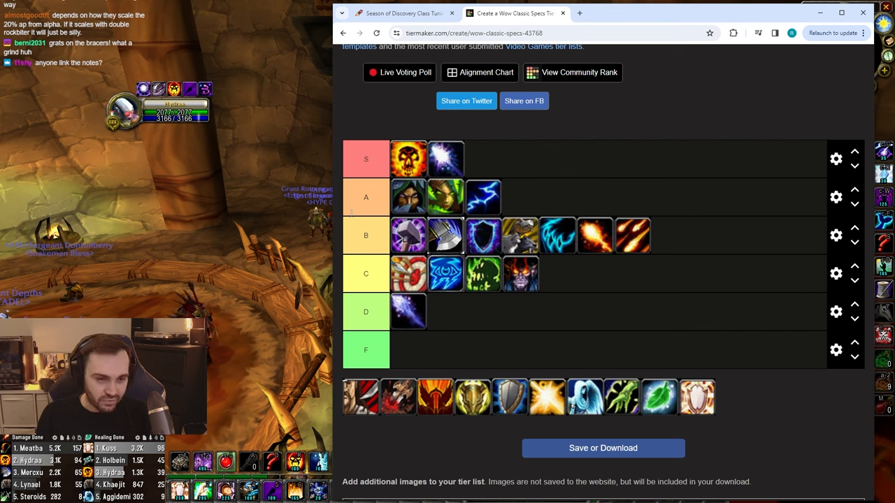
mouse_move(482, 199)
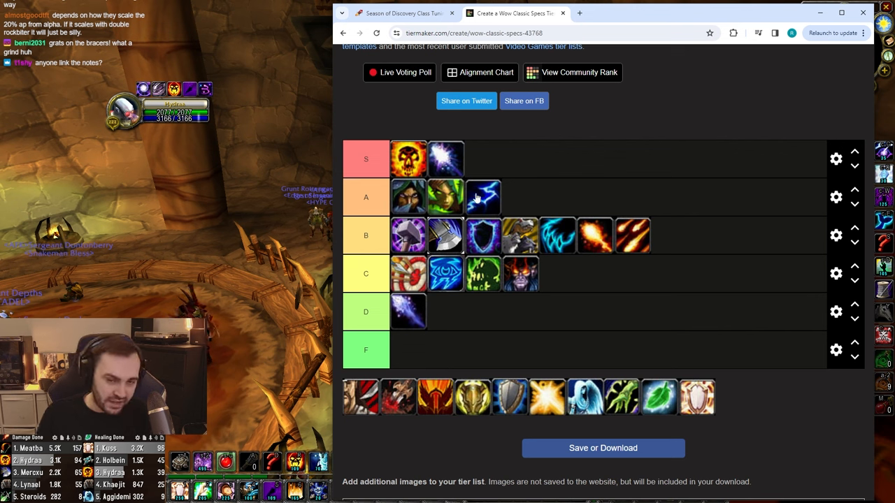
mouse_move(482, 203)
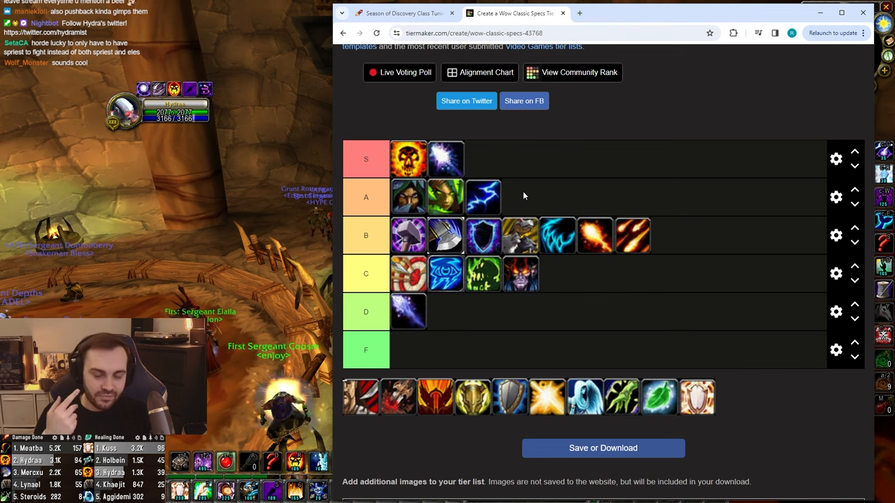
mouse_move(478, 186)
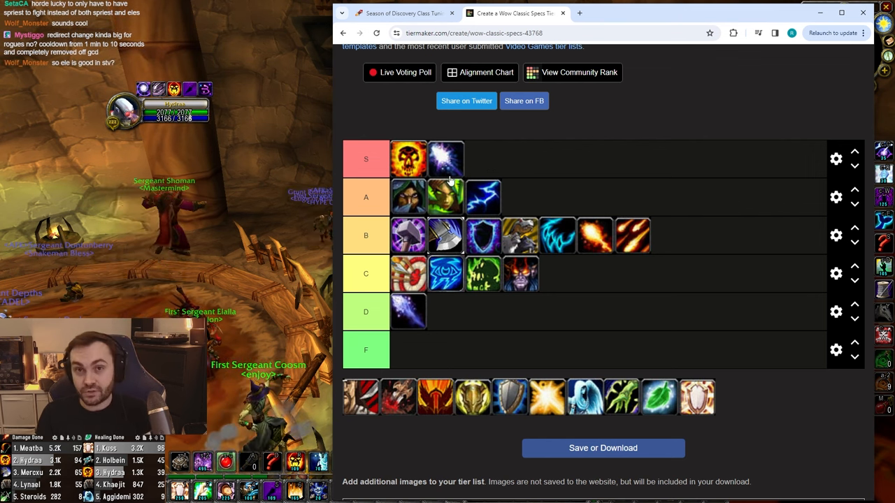
mouse_move(441, 154)
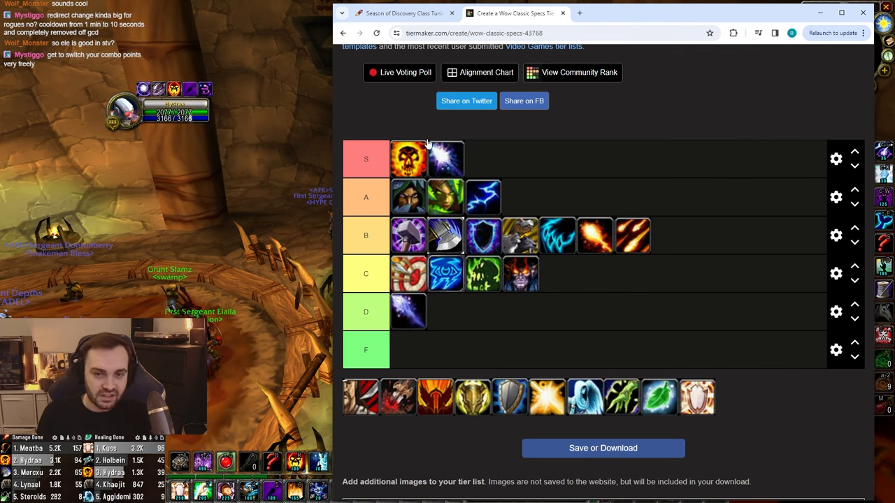
mouse_move(464, 264)
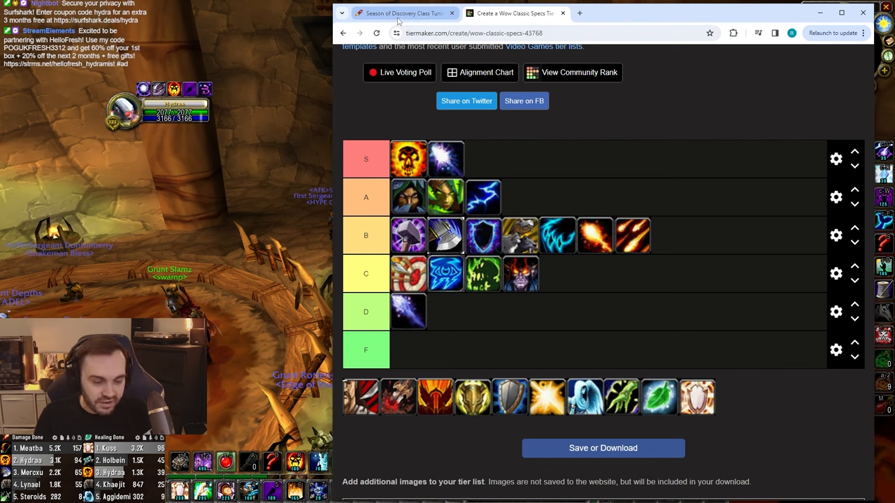
mouse_move(558, 70)
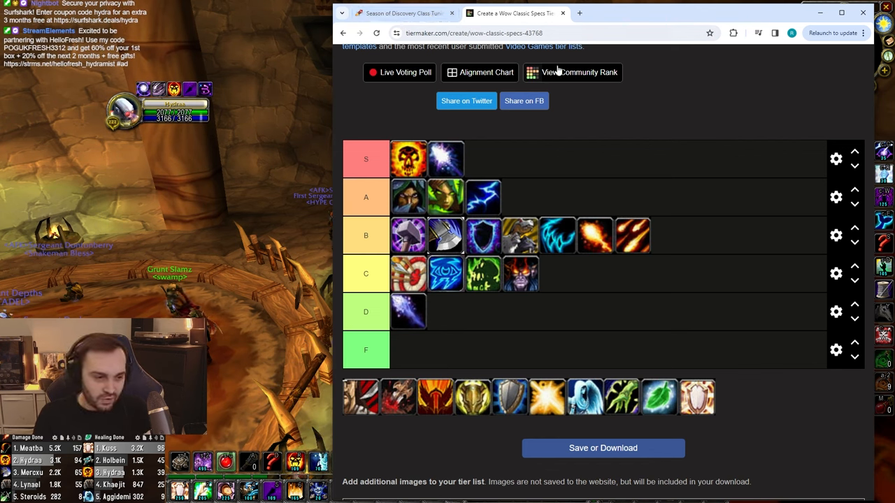